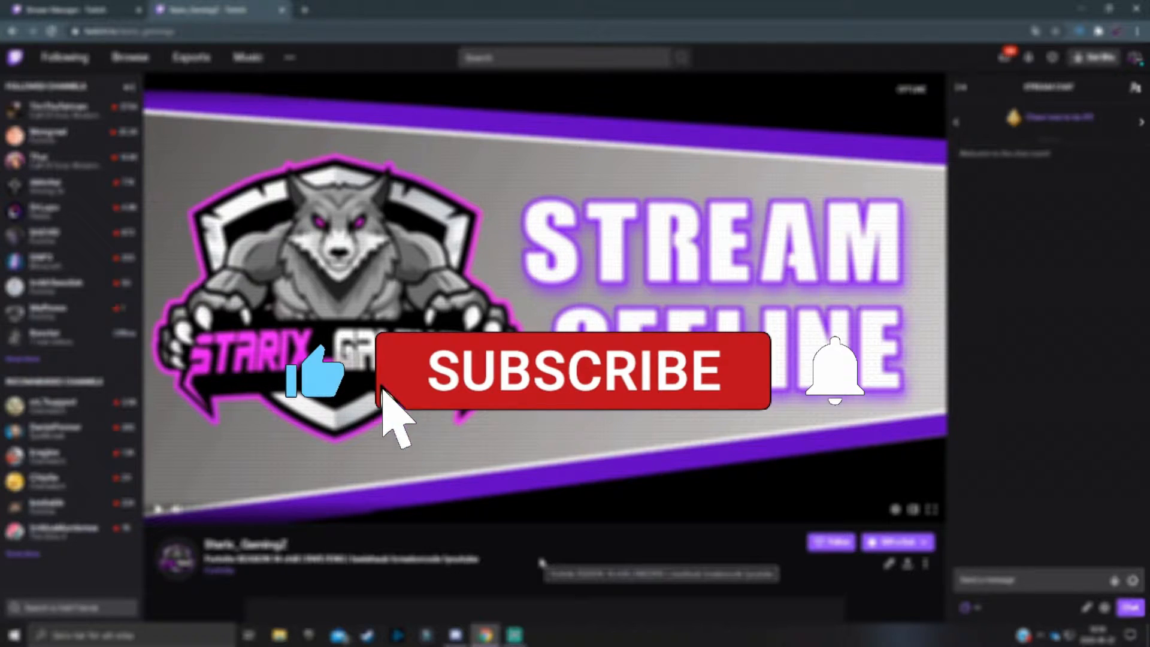
- Switch from the channel page to the Creator Dashboard's Stream Manager via the profile menu
{"action": "left_click", "coordinate": [570, 373]}
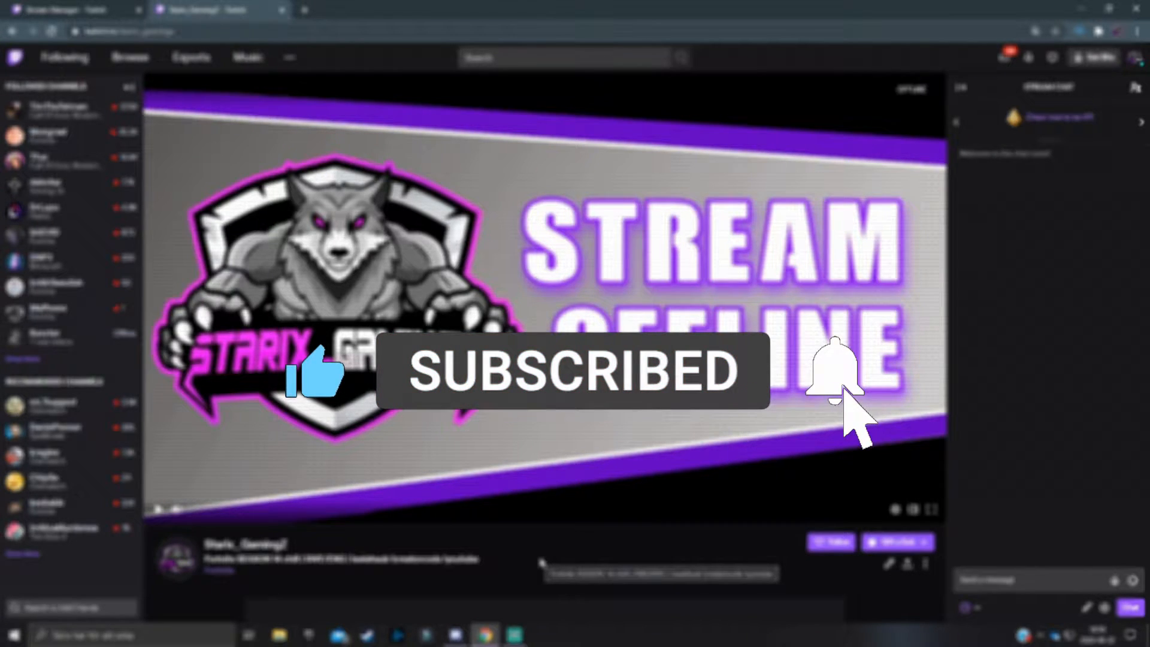
{"action": "left_click", "coordinate": [834, 376]}
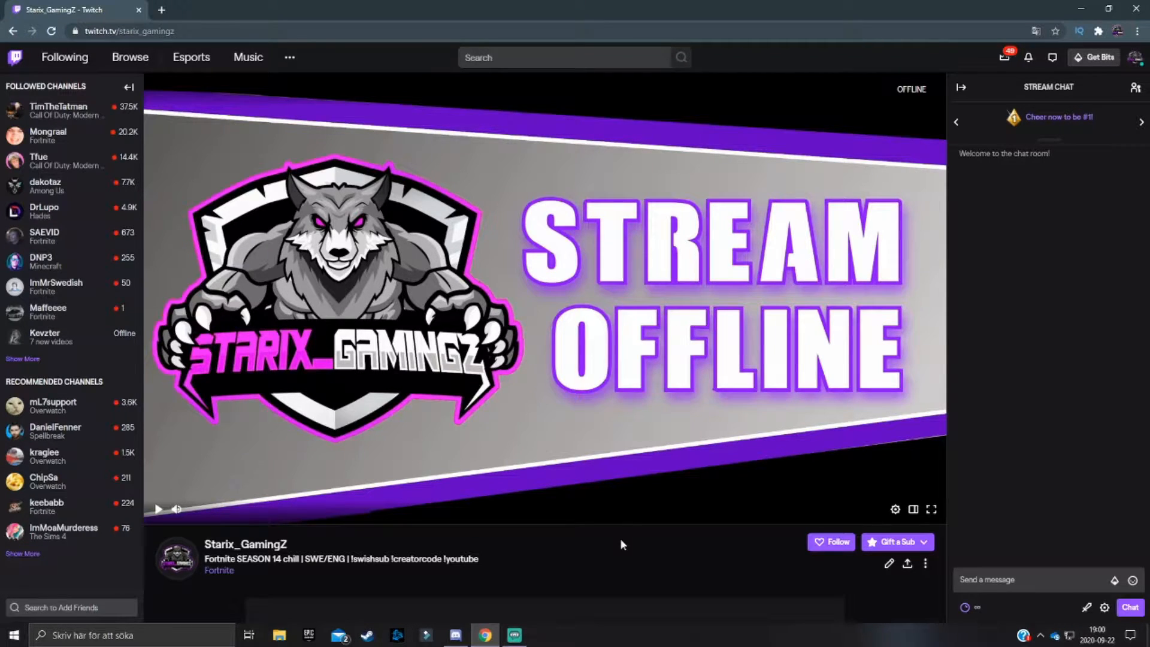
{"action": "mouse_move", "coordinate": [572, 532]}
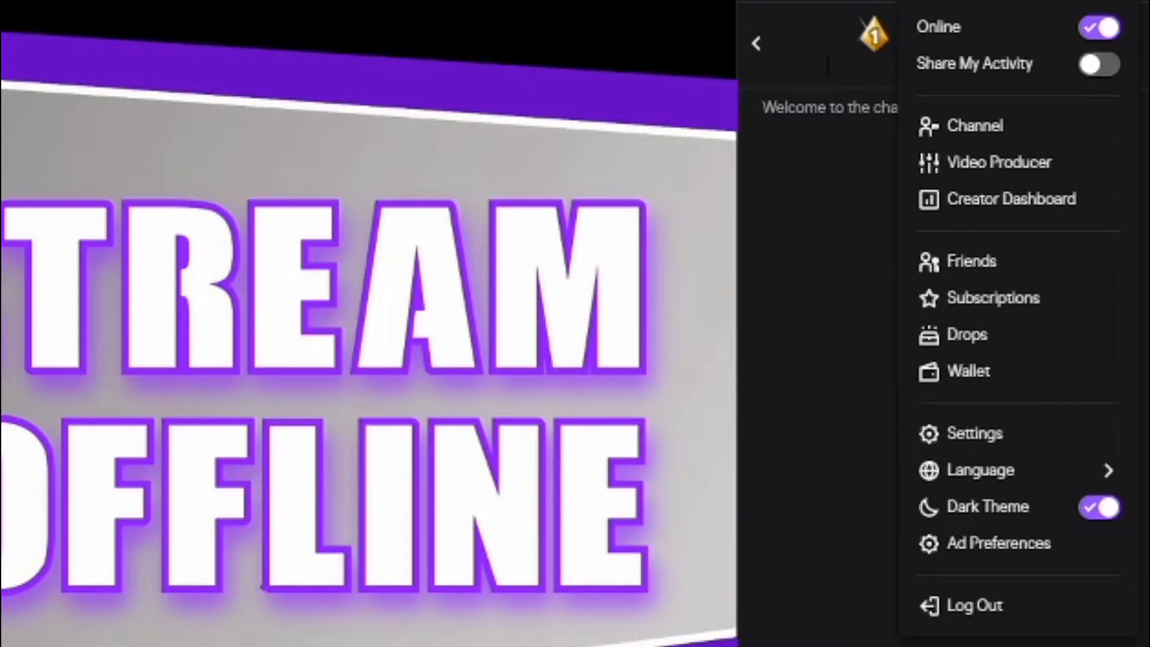
{"action": "mouse_move", "coordinate": [969, 50]}
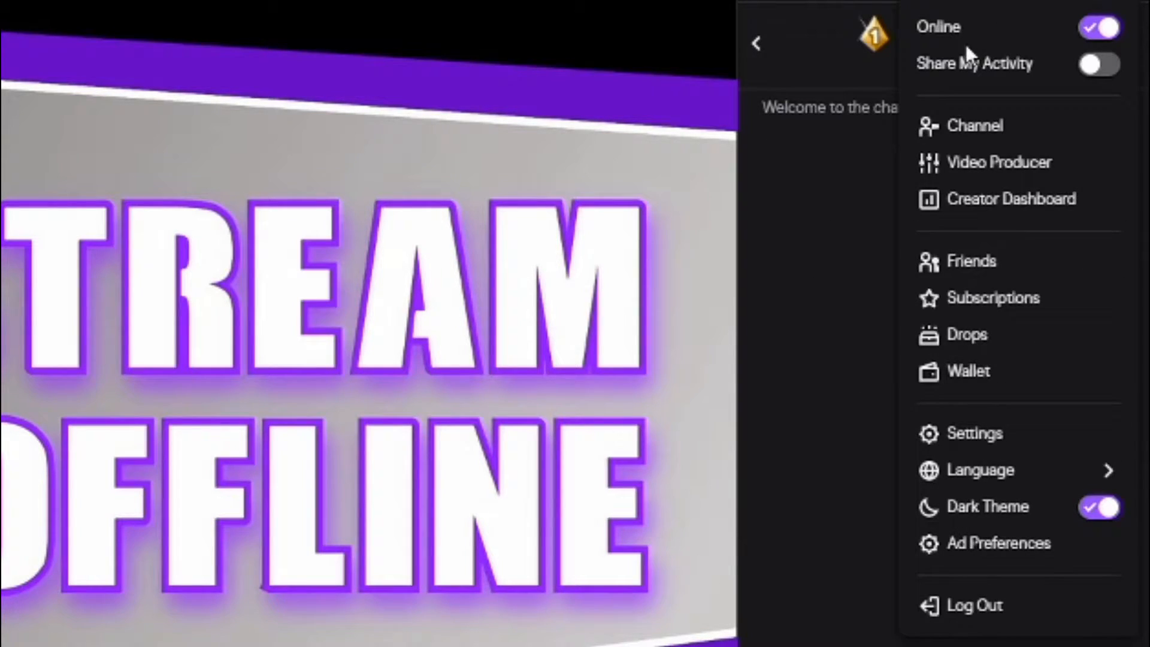
{"action": "mouse_move", "coordinate": [1011, 210]}
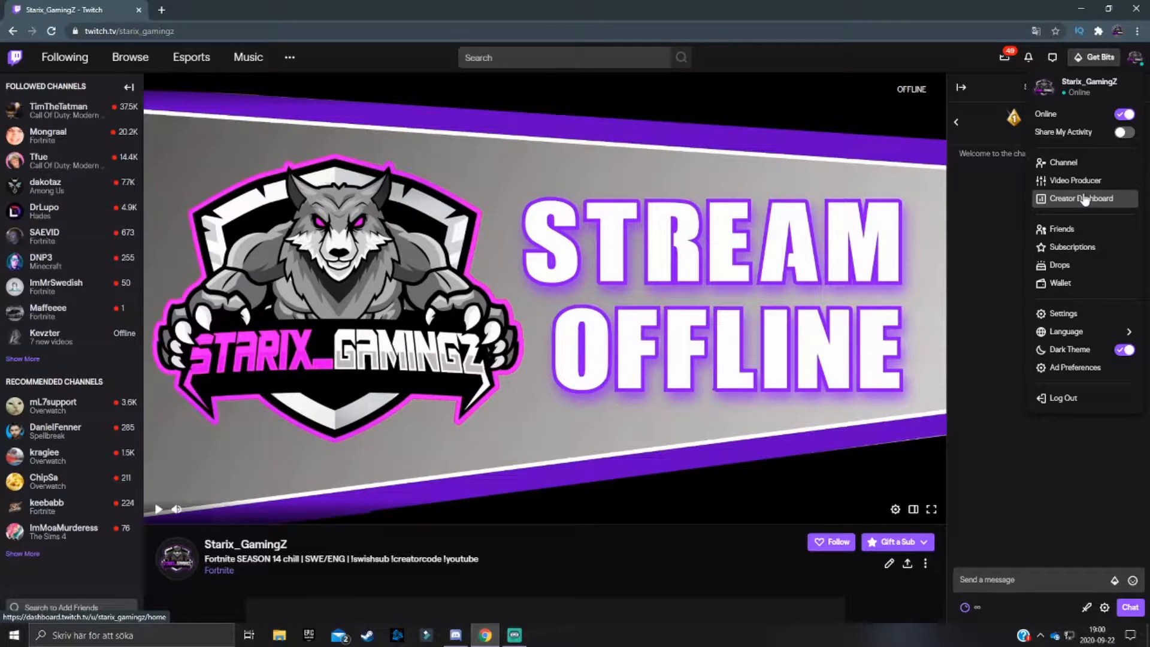
{"action": "left_click", "coordinate": [1085, 199]}
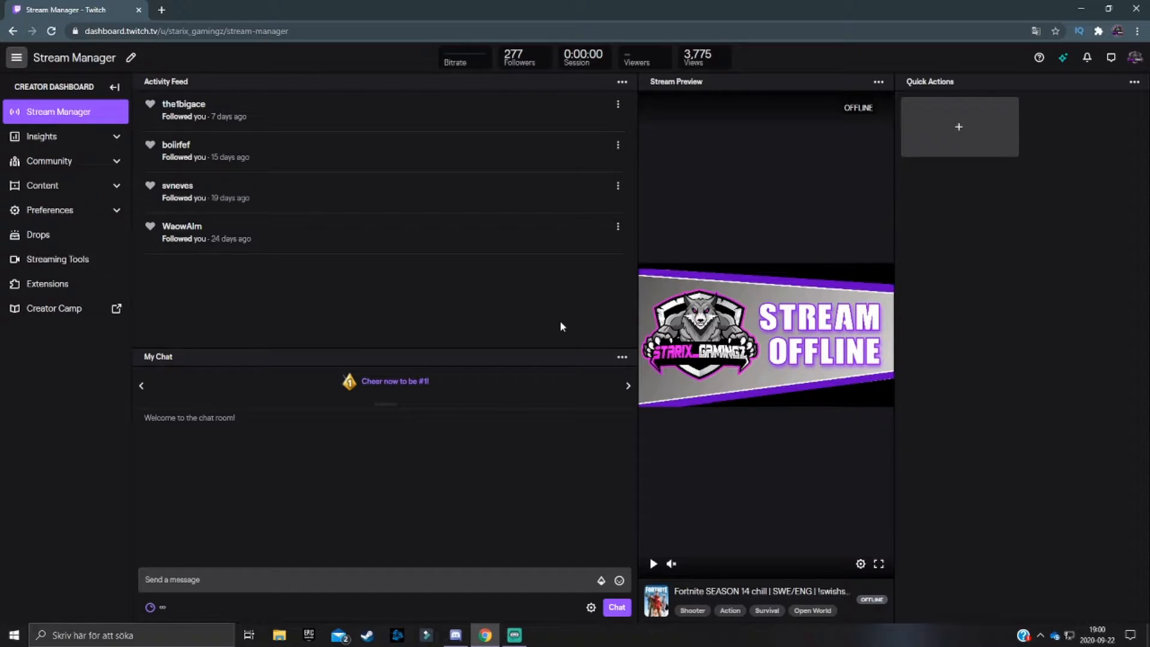
{"action": "mouse_move", "coordinate": [741, 292]}
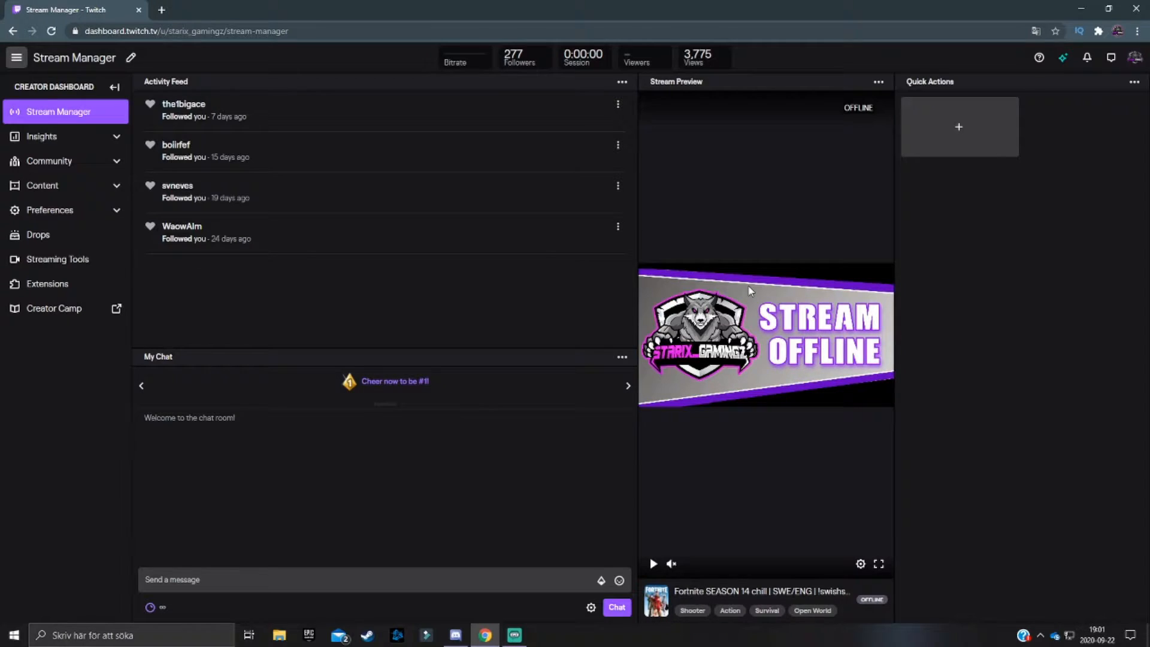
{"action": "mouse_move", "coordinate": [730, 244]}
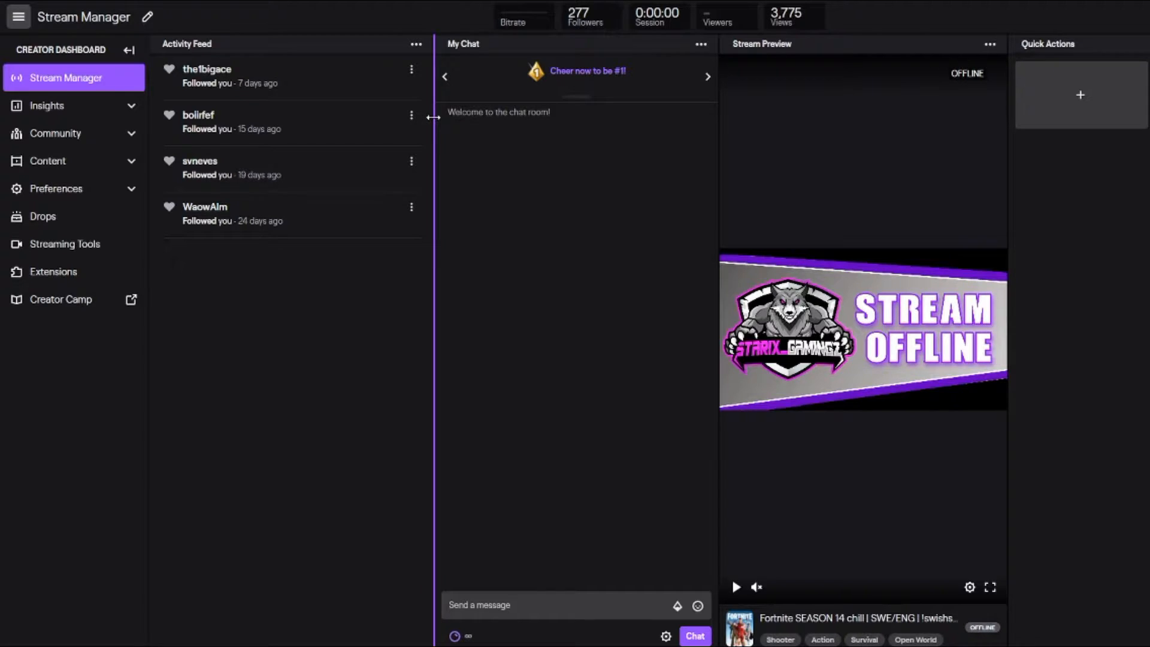
{"action": "left_click_drag", "start_coordinate": [432, 116], "coordinate": [382, 116]}
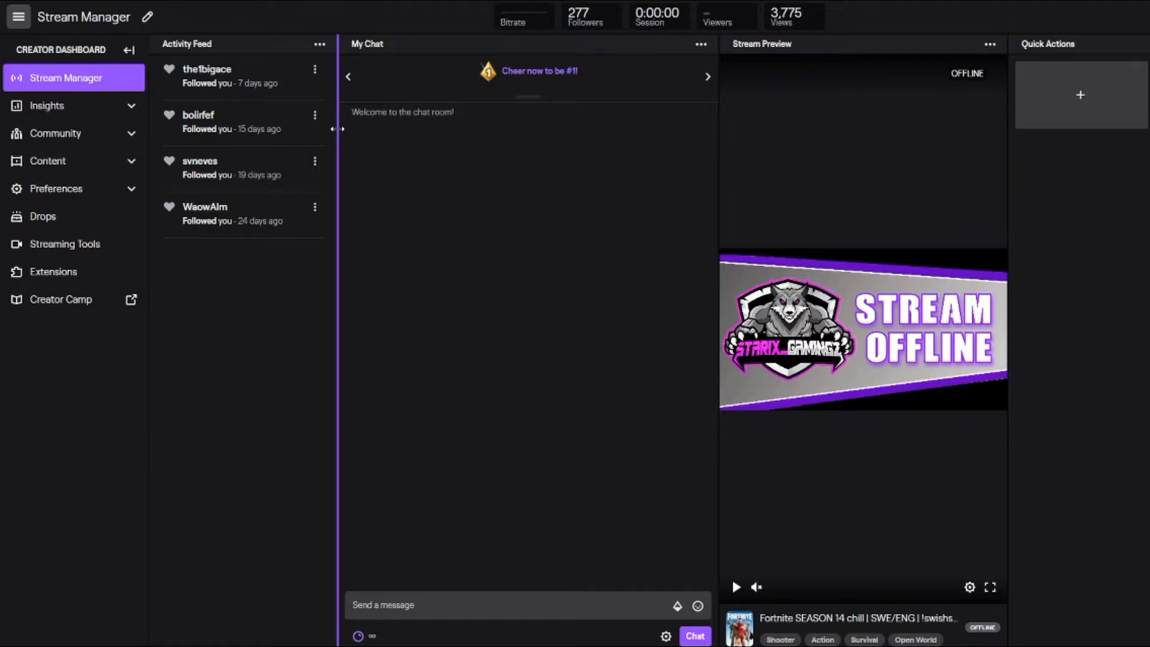
{"action": "mouse_move", "coordinate": [463, 178]}
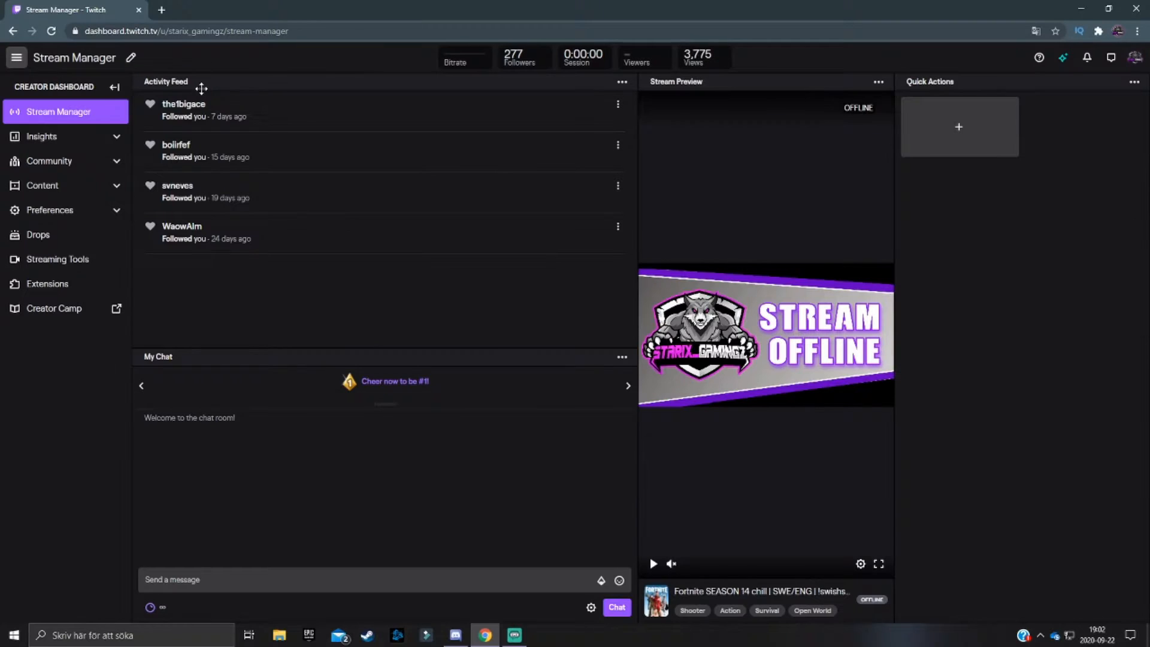
{"action": "mouse_move", "coordinate": [199, 143]}
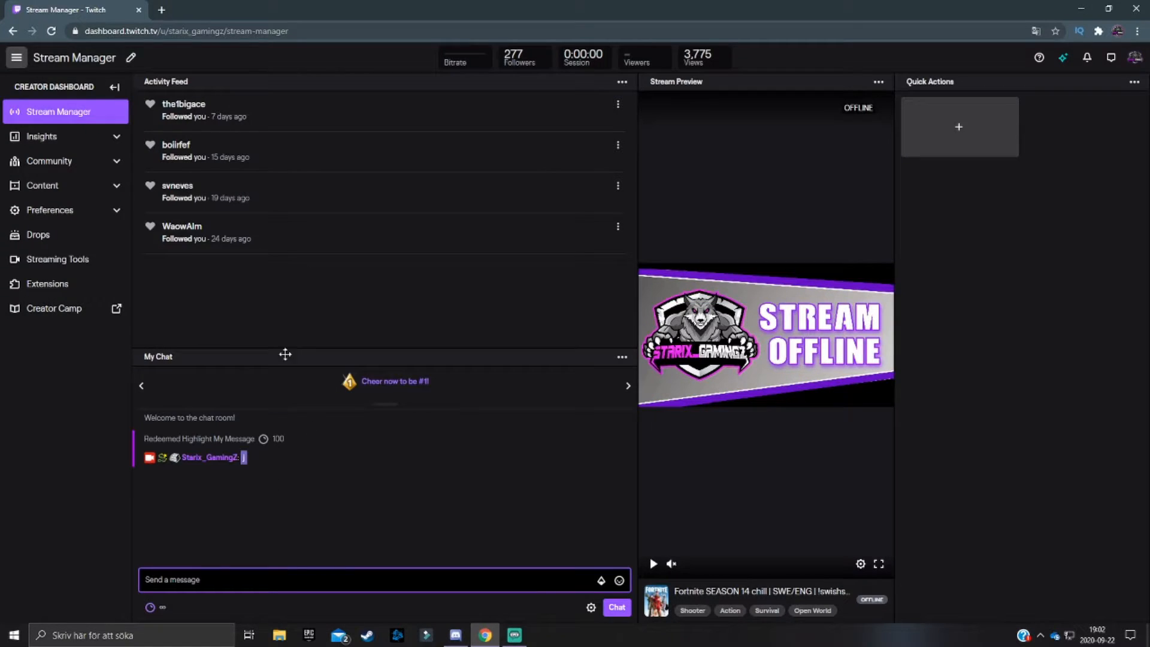
{"action": "mouse_move", "coordinate": [294, 250]}
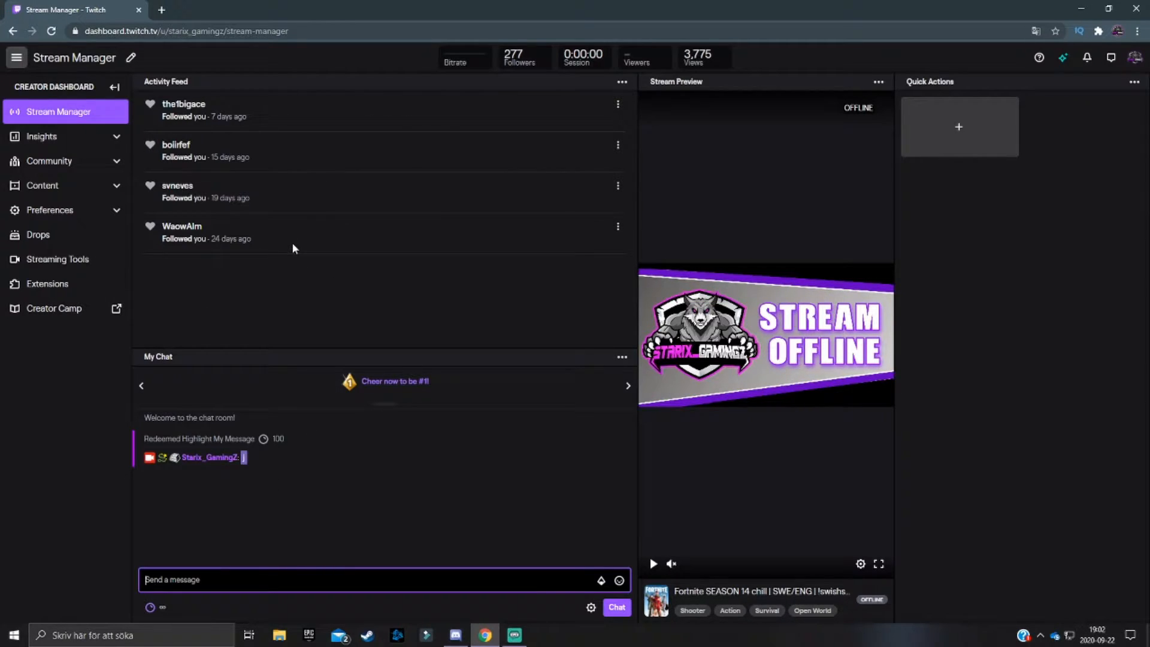
{"action": "mouse_move", "coordinate": [395, 474]}
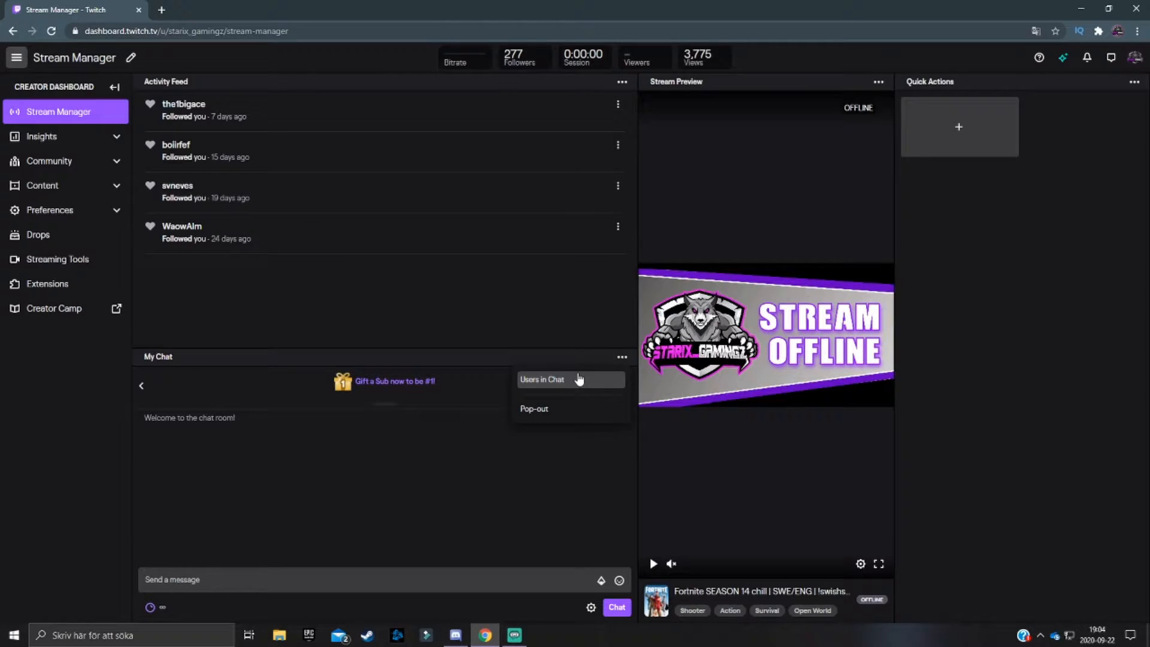
{"action": "left_click", "coordinate": [559, 378]}
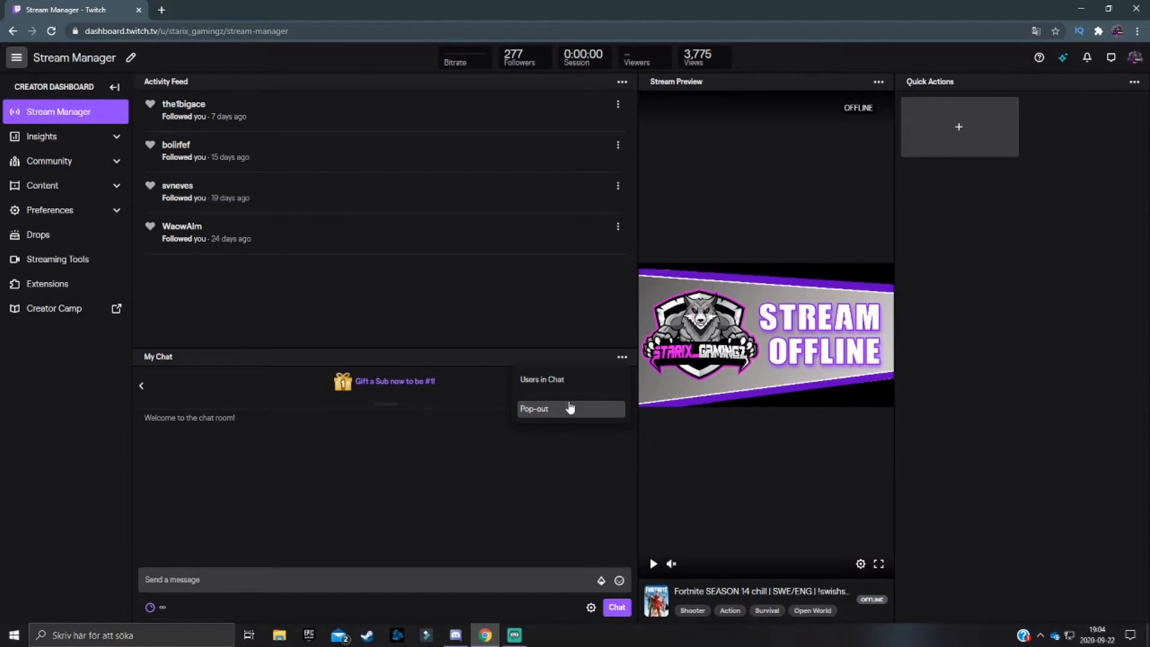
{"action": "left_click", "coordinate": [534, 408]}
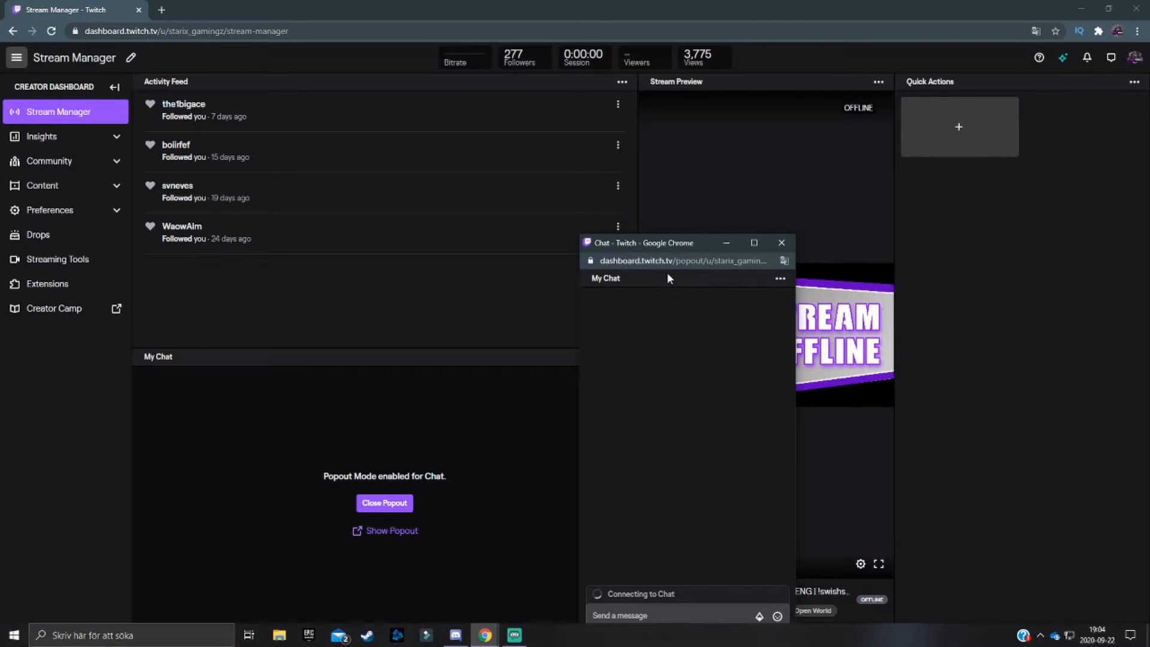
{"action": "left_click_drag", "start_coordinate": [666, 243], "coordinate": [452, 137]}
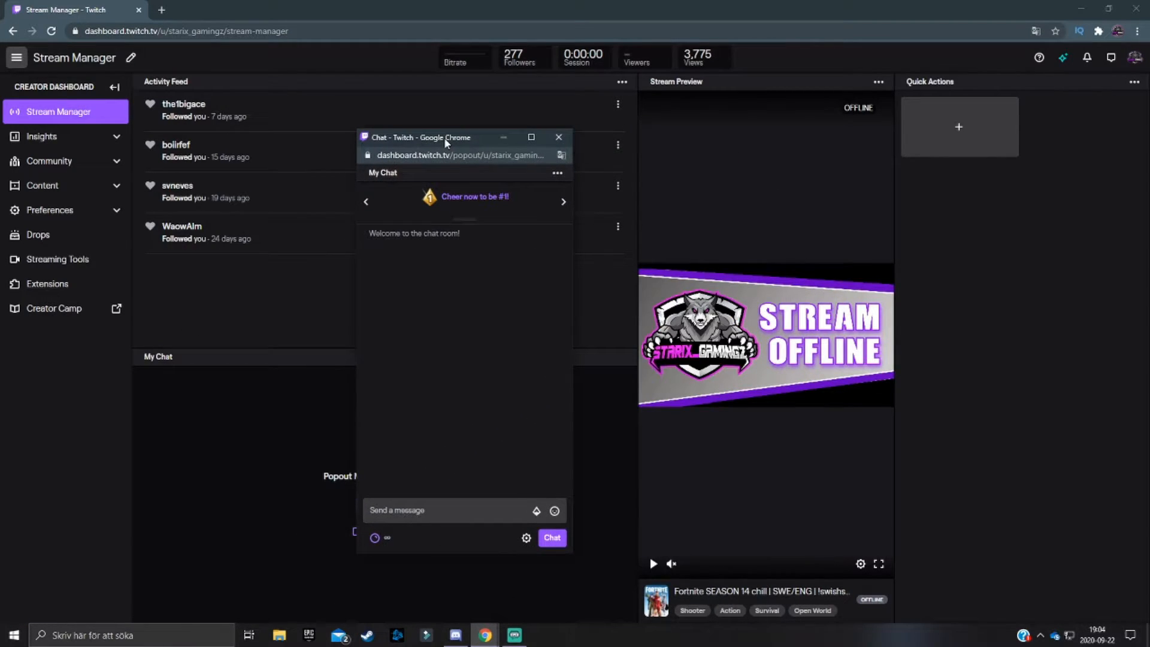
{"action": "left_click_drag", "start_coordinate": [418, 137], "coordinate": [132, 34]}
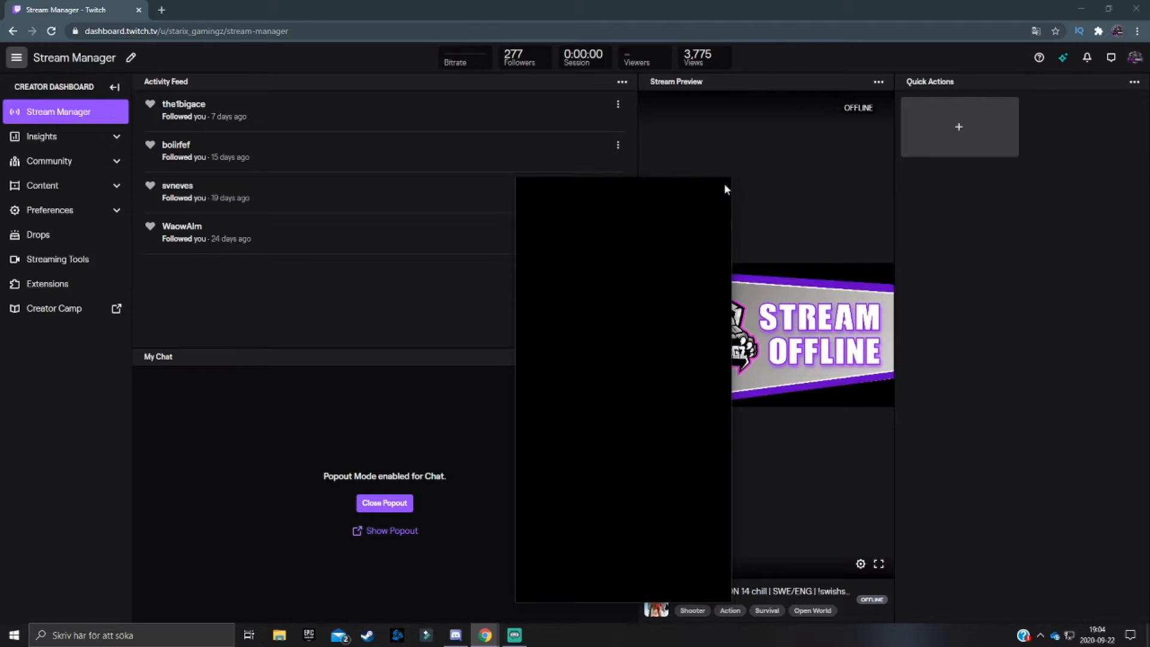
{"action": "left_click", "coordinate": [384, 503]}
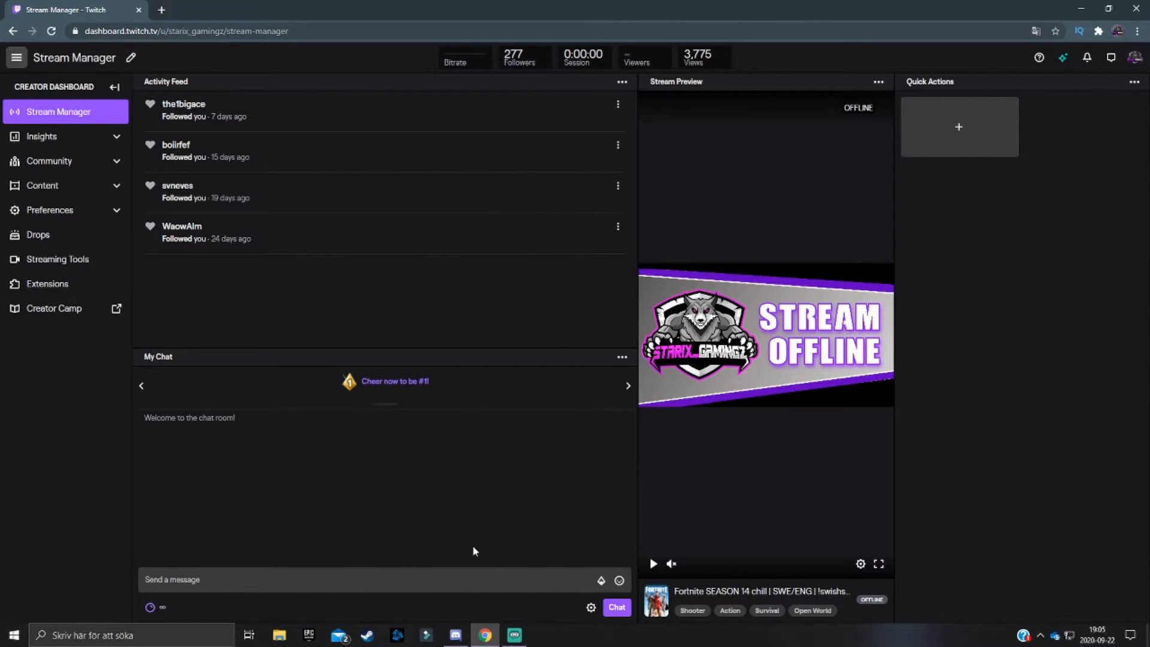
{"action": "left_click", "coordinate": [591, 607]}
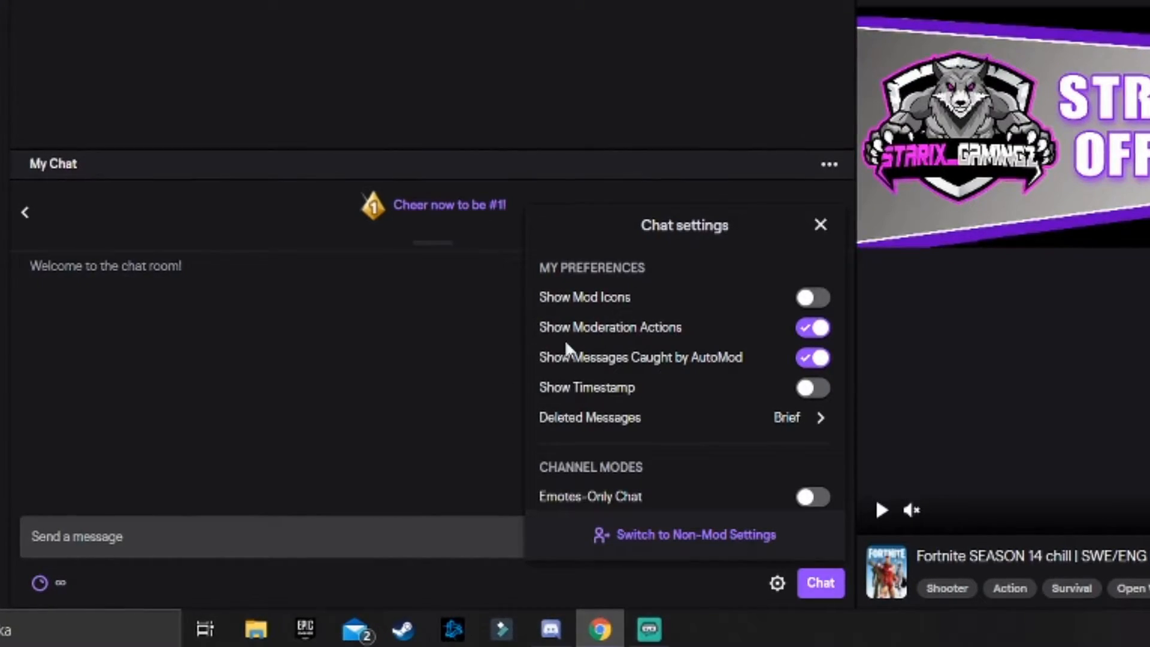
{"action": "scroll", "scroll_direction": "down", "scroll_amount": 3}
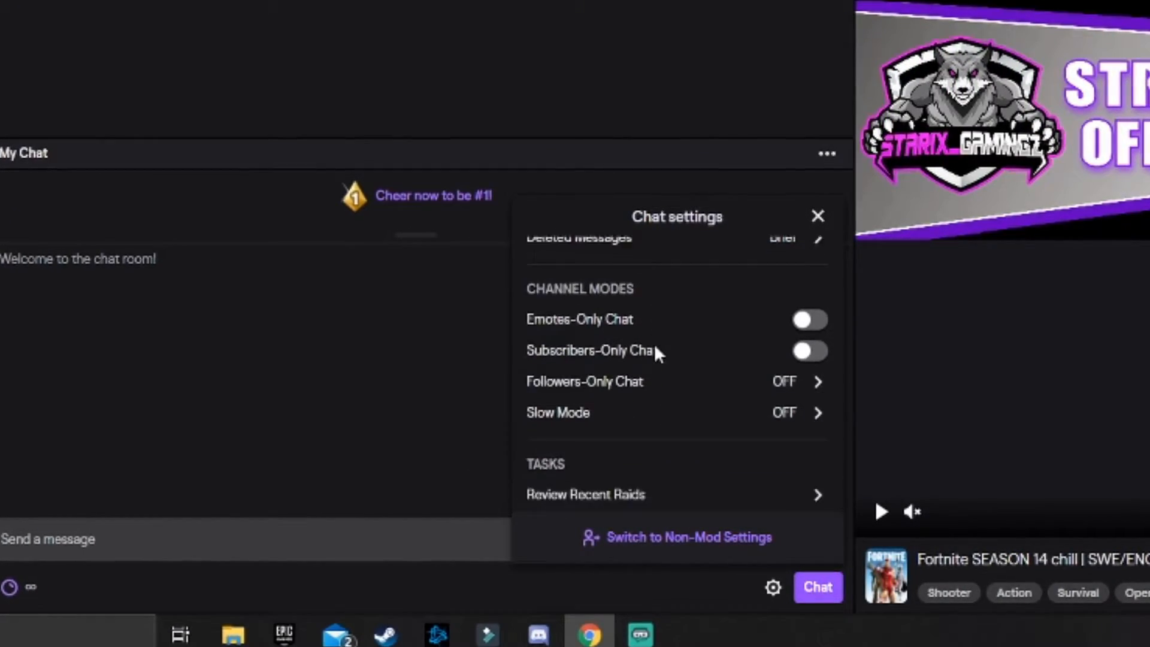
{"action": "scroll", "scroll_direction": "down", "scroll_amount": 3}
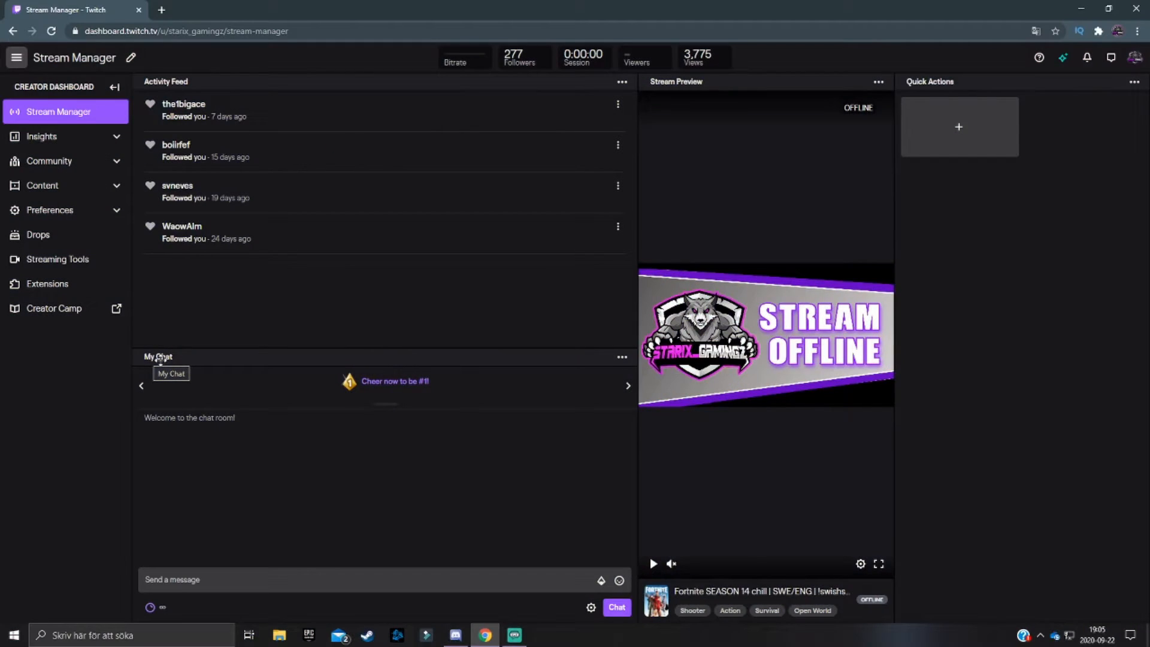
{"action": "mouse_move", "coordinate": [530, 364]}
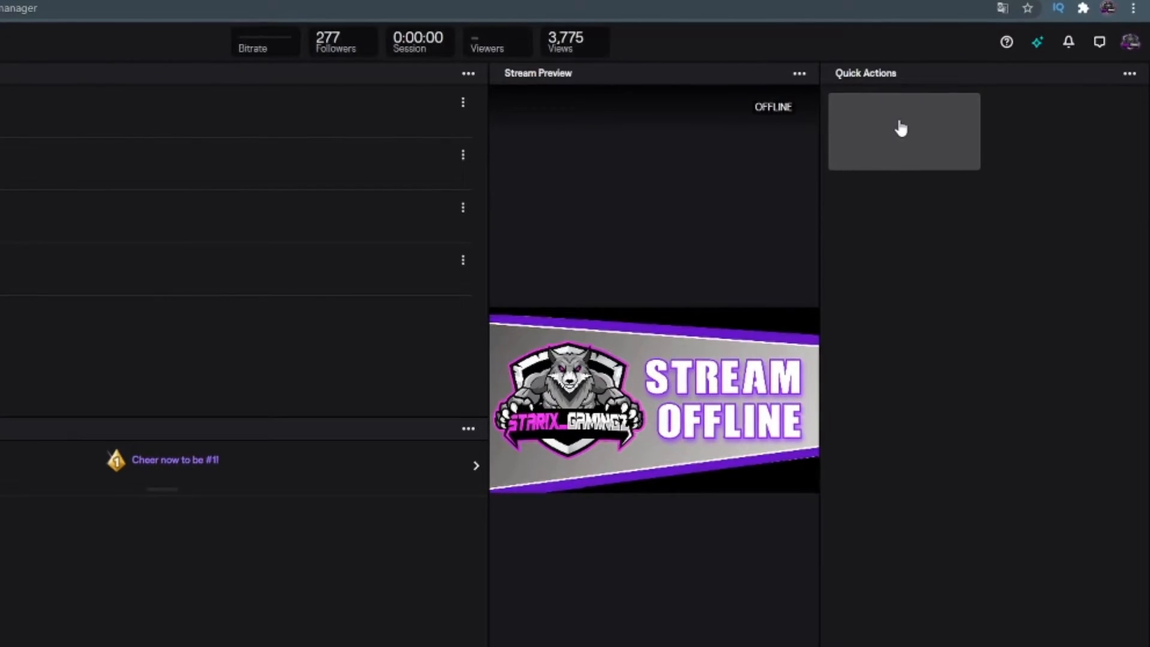
- Add Toggle Follower-Only Chat from Manage Your Chat as a quick action and dismiss the catalogue
{"action": "left_click", "coordinate": [903, 131]}
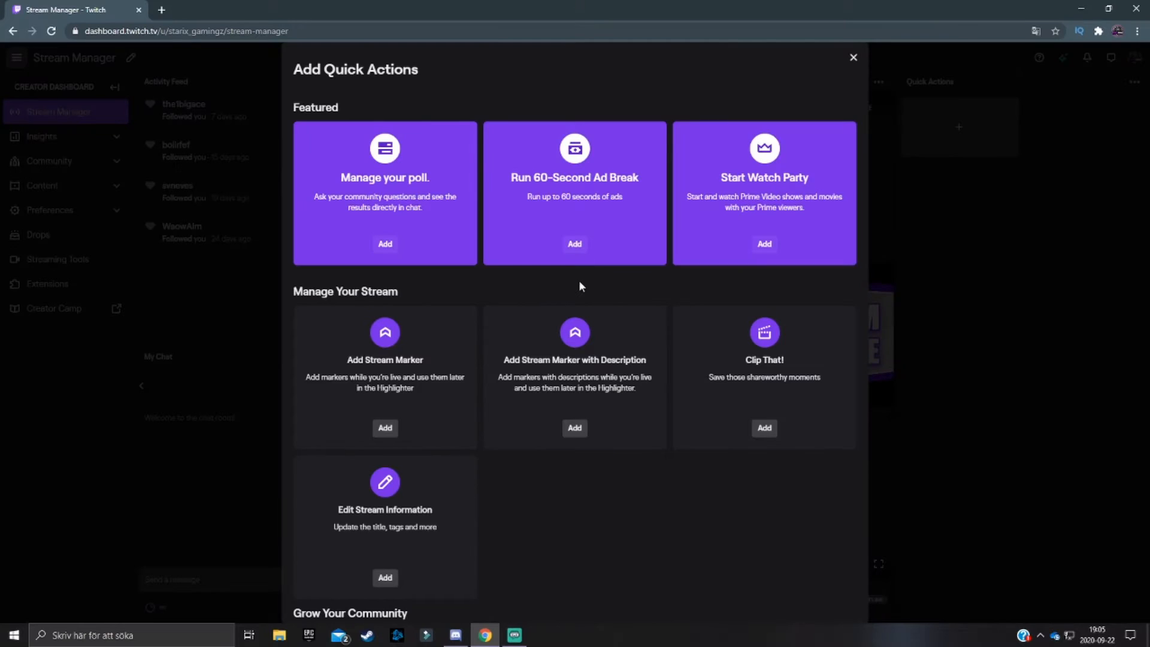
{"action": "scroll", "scroll_direction": "down", "scroll_amount": 3}
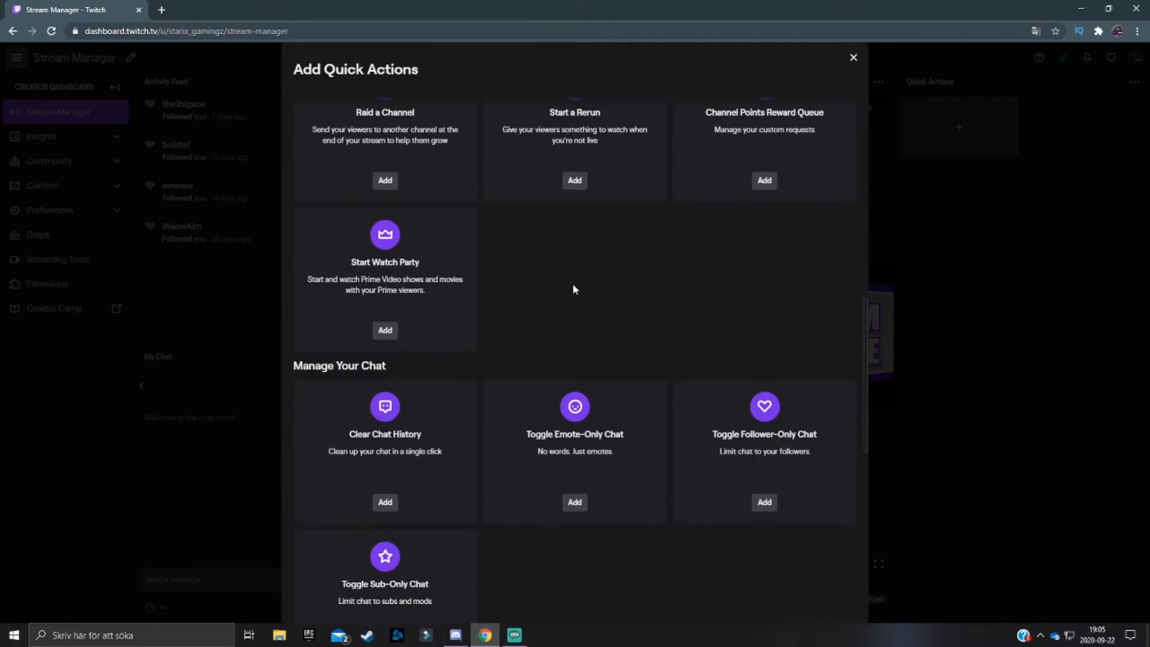
{"action": "scroll", "scroll_direction": "down", "scroll_amount": 3}
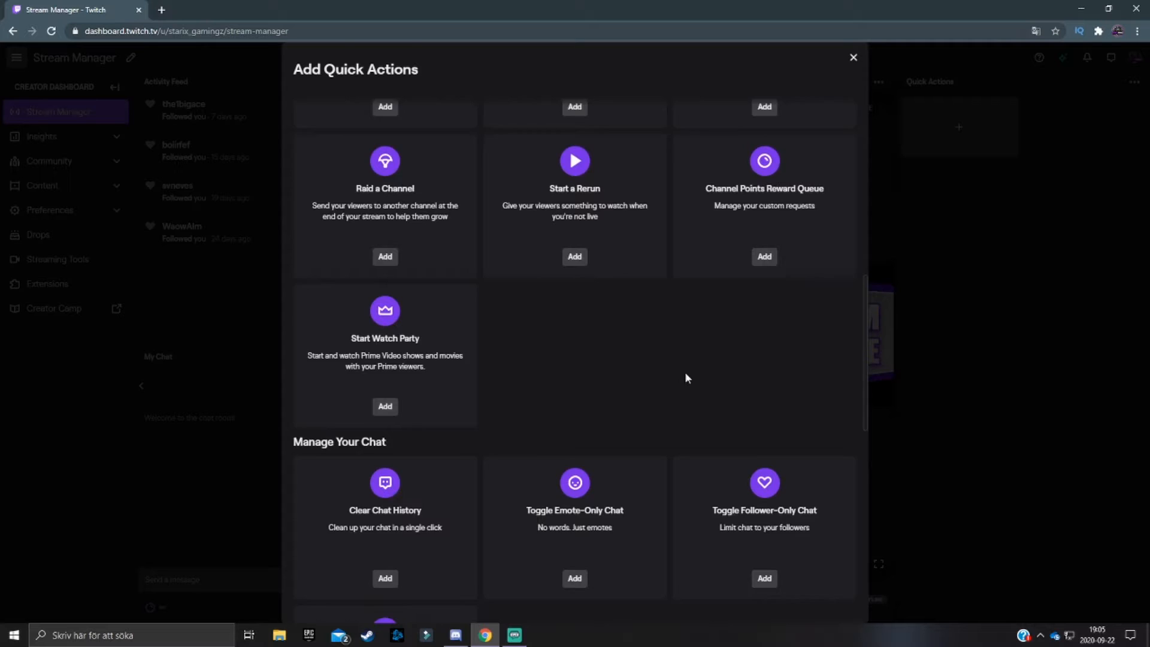
{"action": "scroll", "scroll_direction": "down", "scroll_amount": 3}
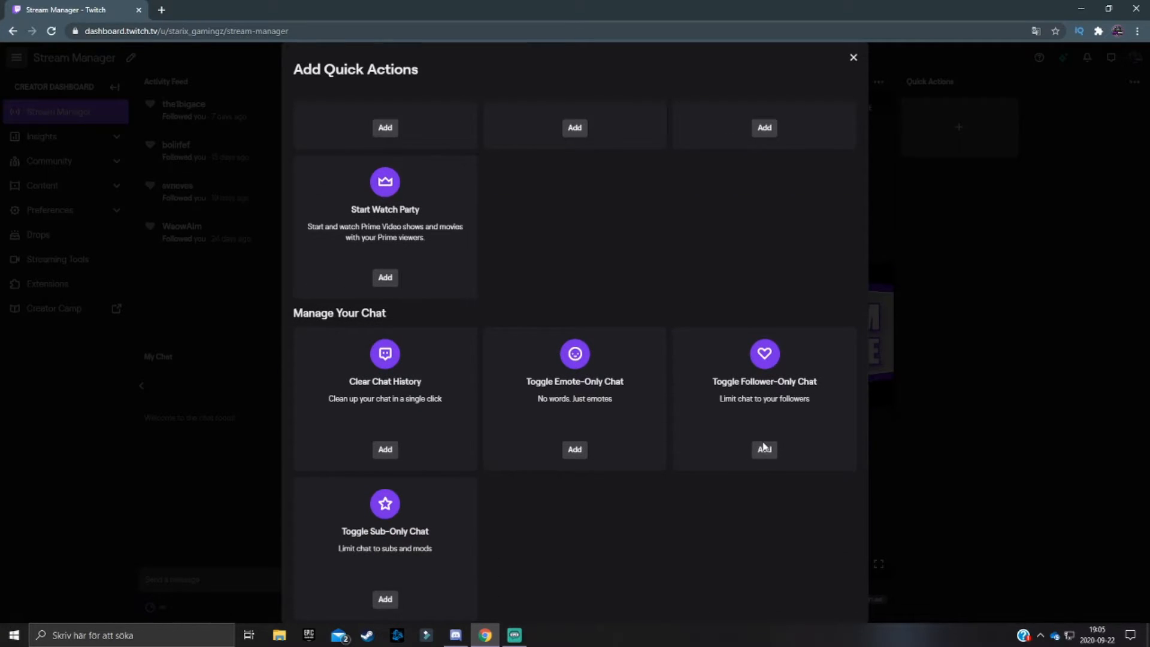
{"action": "left_click", "coordinate": [764, 449]}
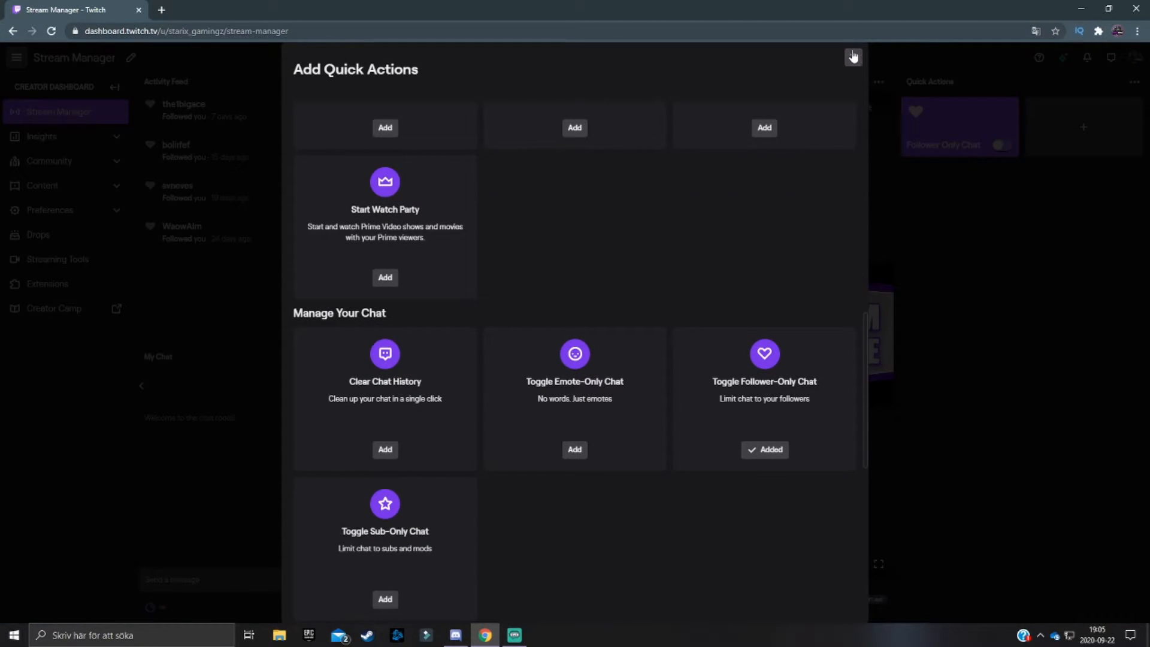
{"action": "left_click", "coordinate": [853, 56]}
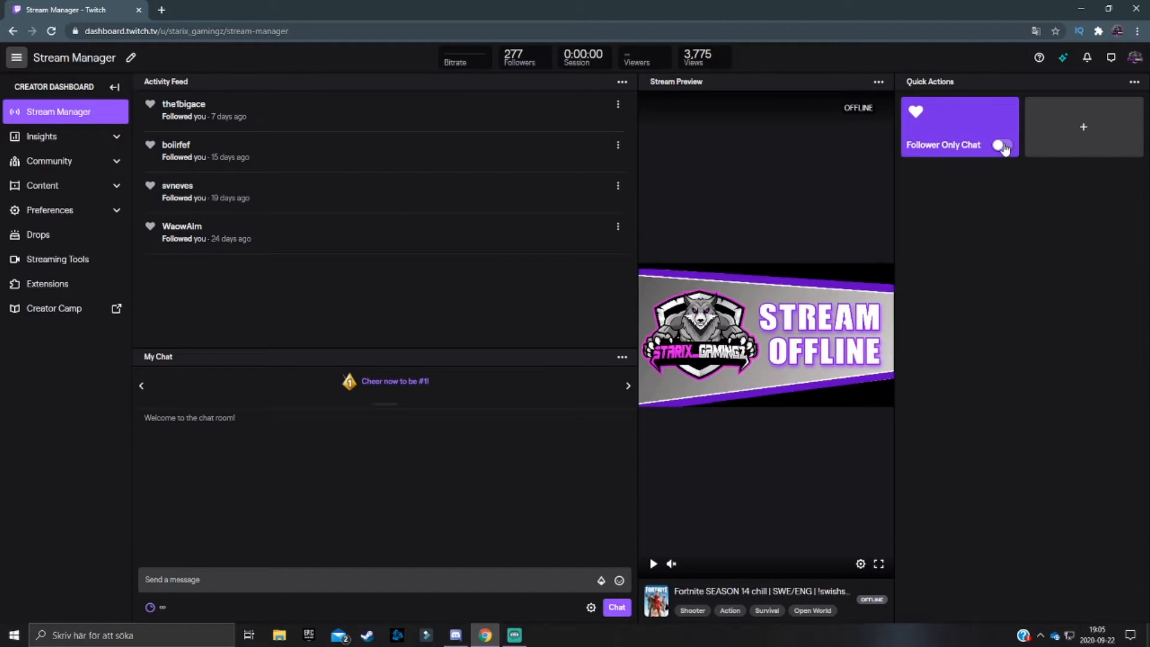
- Switch followers-only mode on from the Follower Only Chat quick action tile
{"action": "left_click", "coordinate": [1001, 146]}
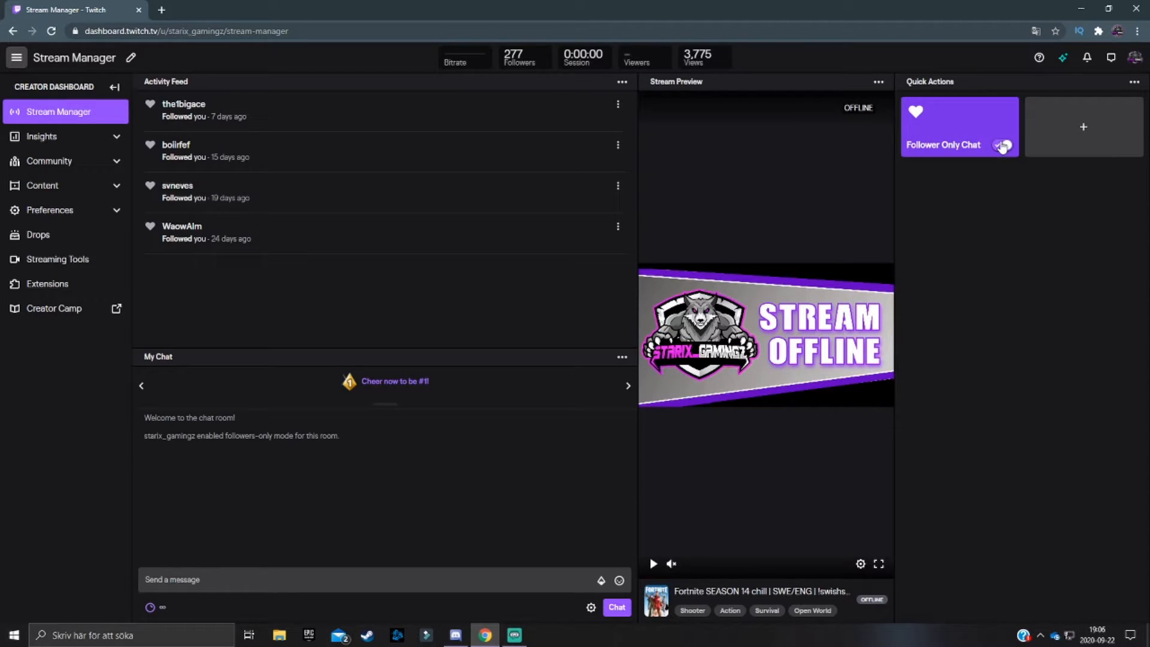
{"action": "mouse_move", "coordinate": [1003, 145]}
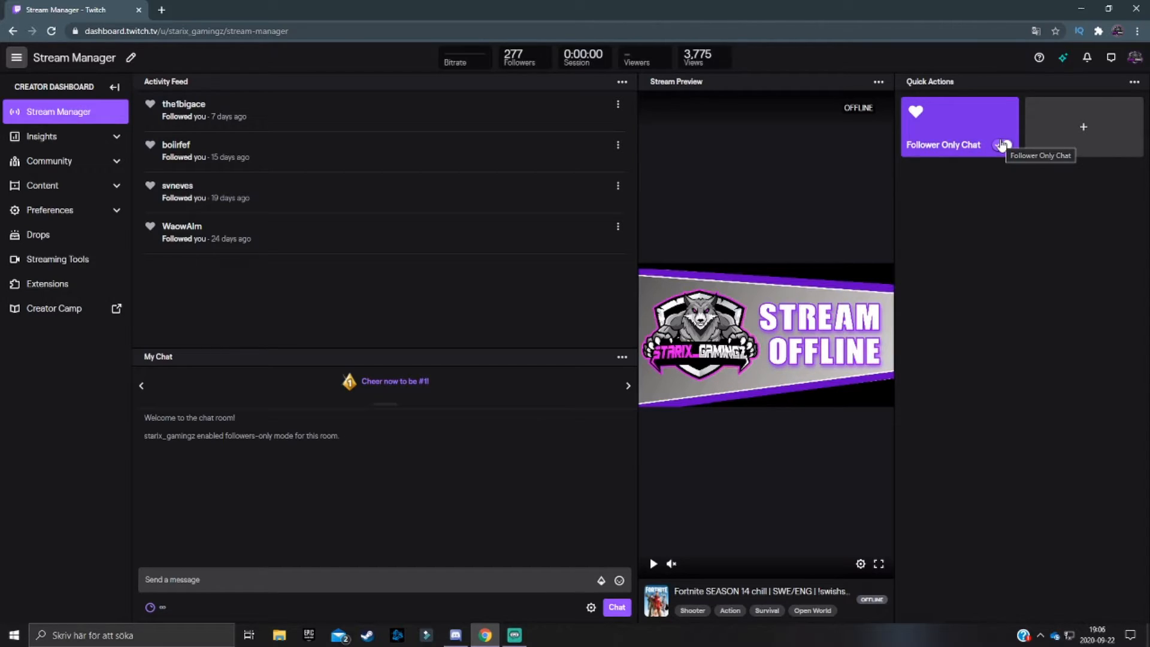
{"action": "left_click", "coordinate": [1002, 145]}
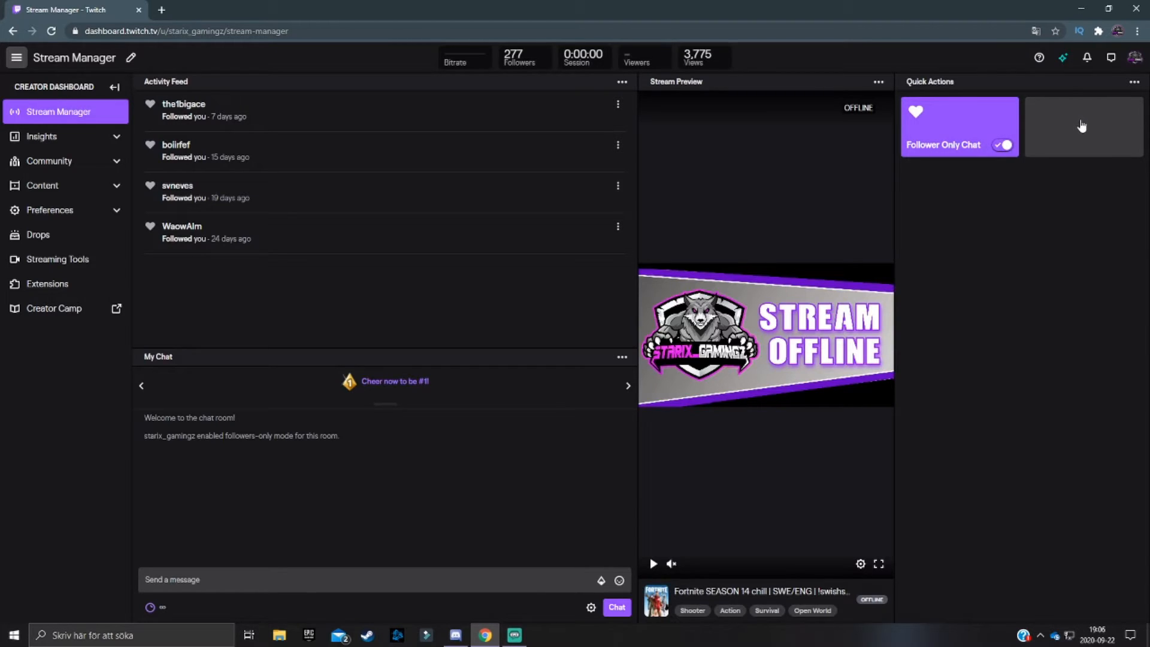
- Add Clip That! and Edit Stream Information as quick actions from the catalogue
{"action": "left_click", "coordinate": [1083, 126]}
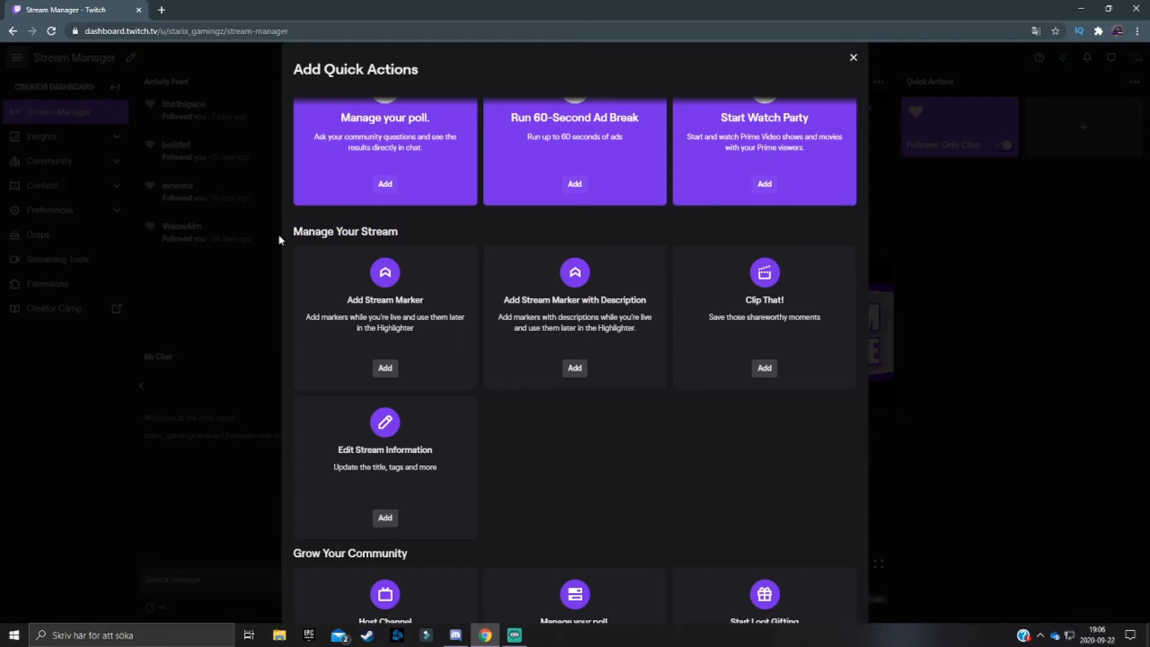
{"action": "mouse_move", "coordinate": [294, 238]}
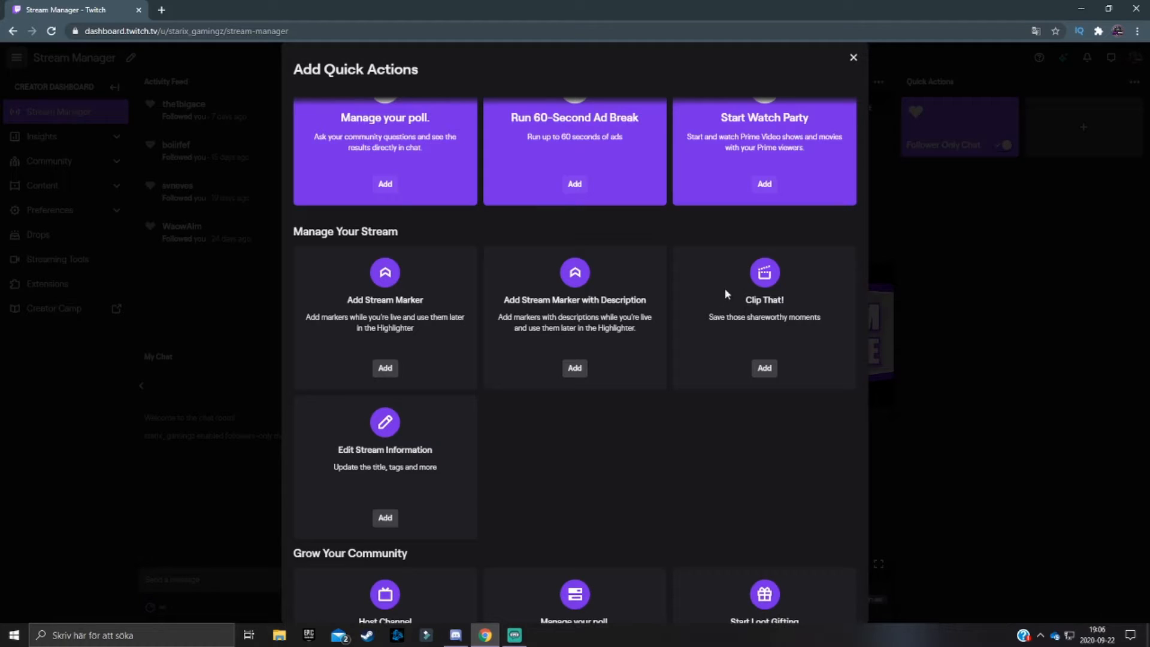
{"action": "mouse_move", "coordinate": [733, 292]}
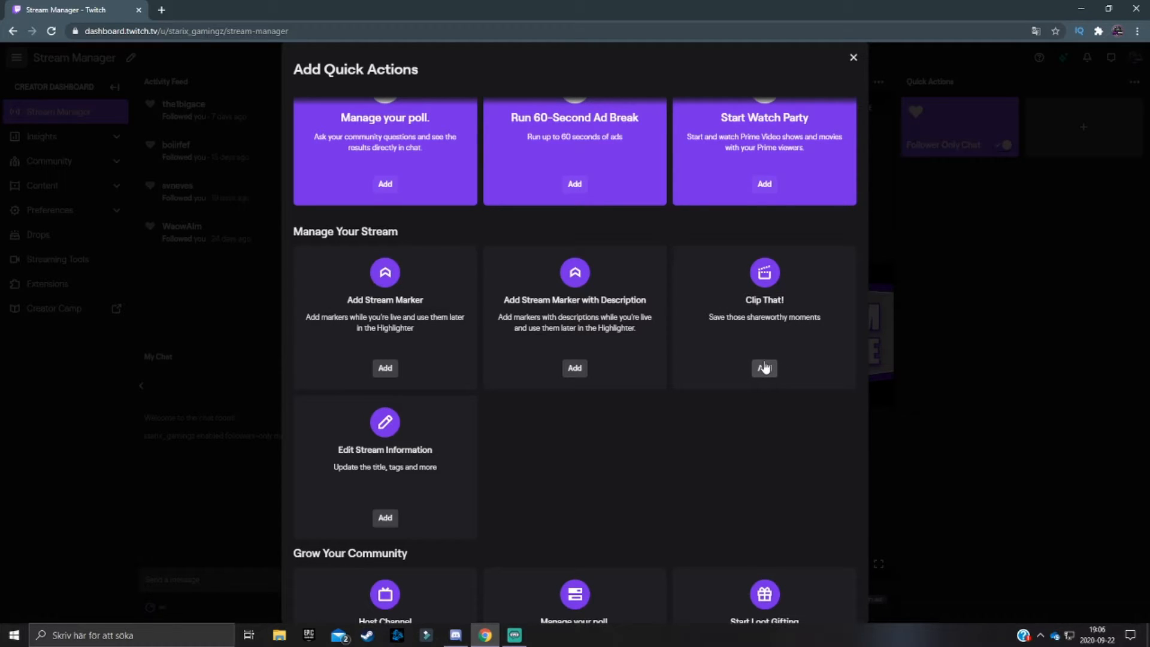
{"action": "left_click", "coordinate": [764, 367]}
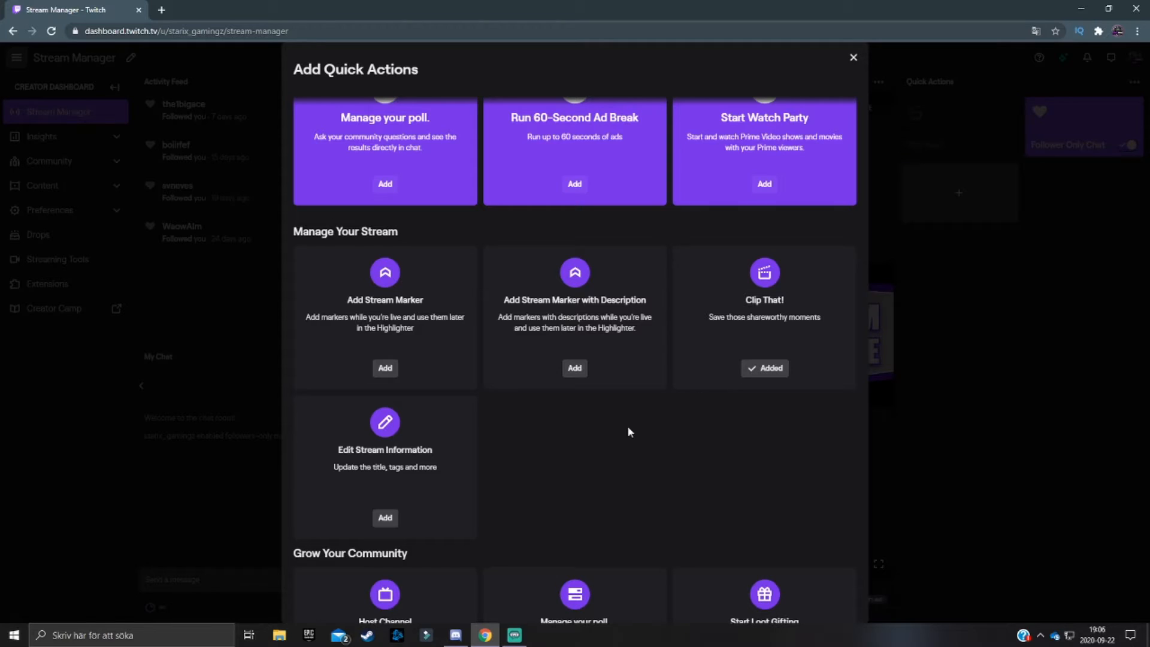
{"action": "scroll", "scroll_direction": "down", "scroll_amount": 3}
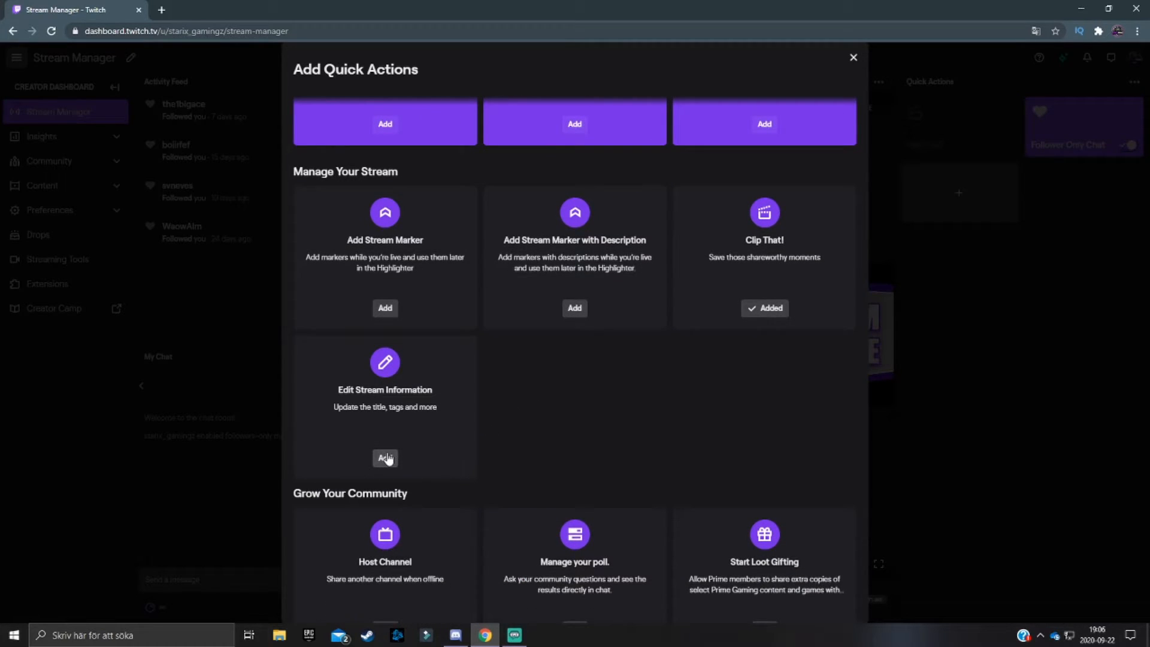
{"action": "left_click", "coordinate": [384, 457]}
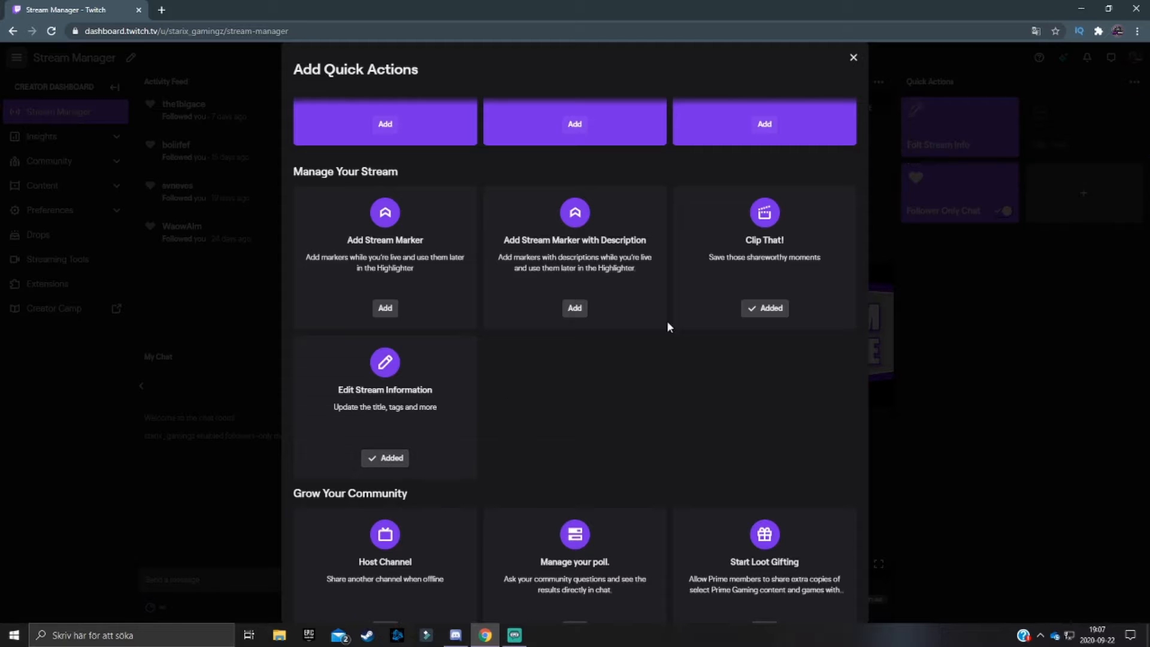
- Review the stream's title, category, tags and language in Edit Stream Info and confirm with Done
{"action": "left_click", "coordinate": [852, 56]}
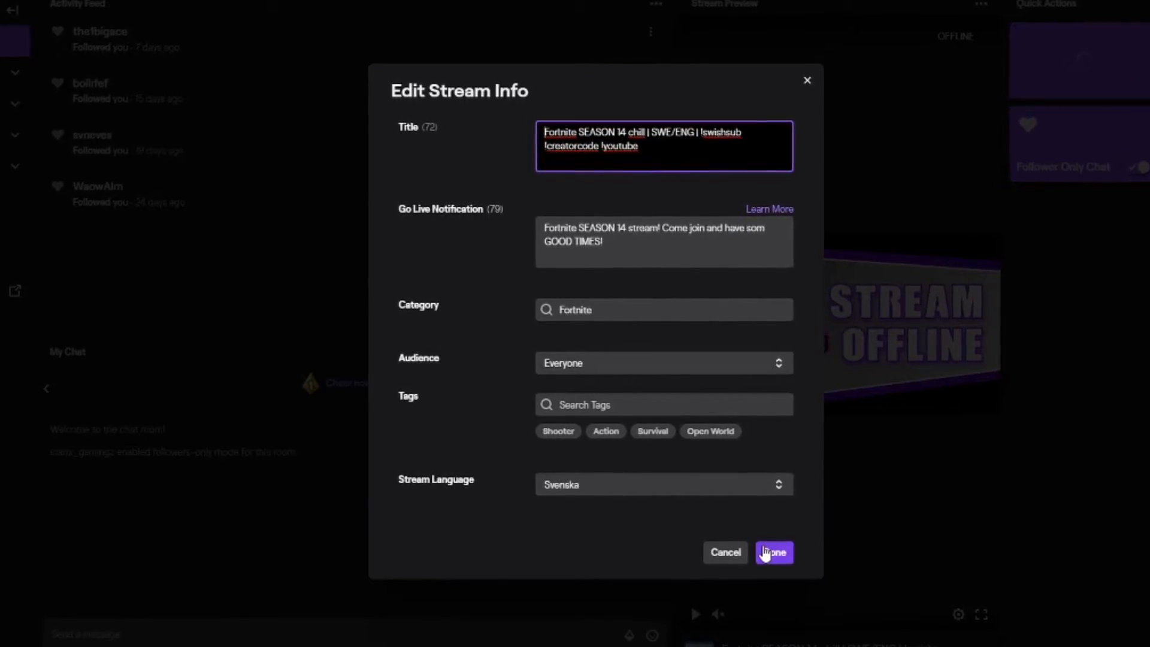
{"action": "left_click", "coordinate": [774, 552]}
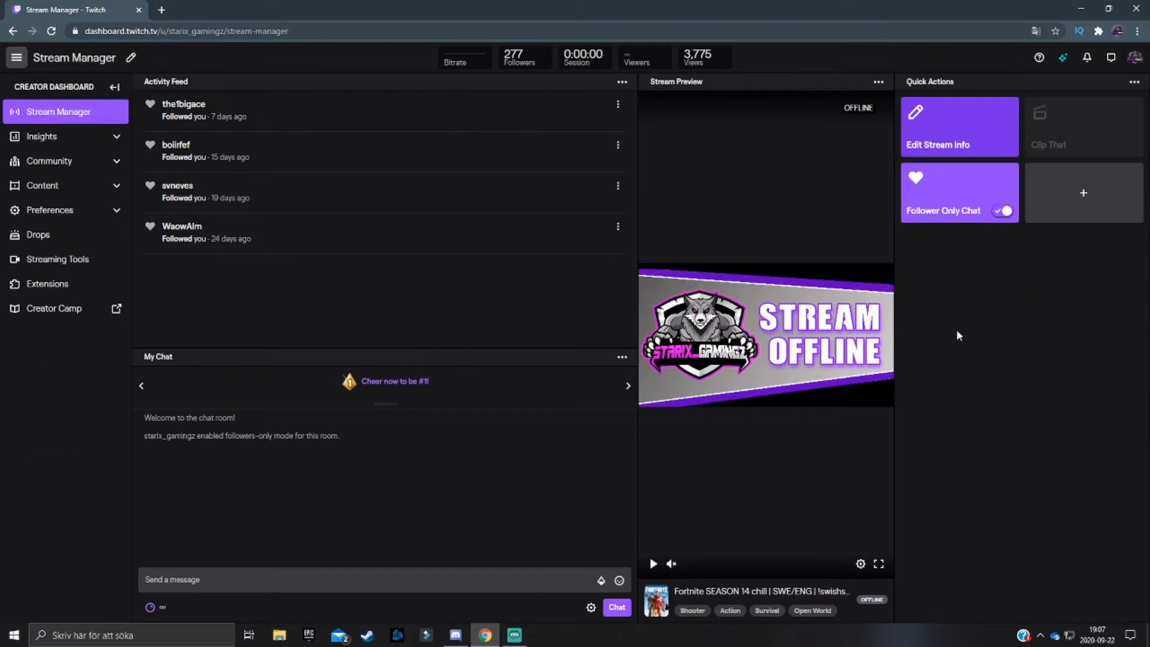
- Add Host a Channel as a quick action and preview a live Call of Duty channel for hosting
{"action": "left_click", "coordinate": [1083, 192]}
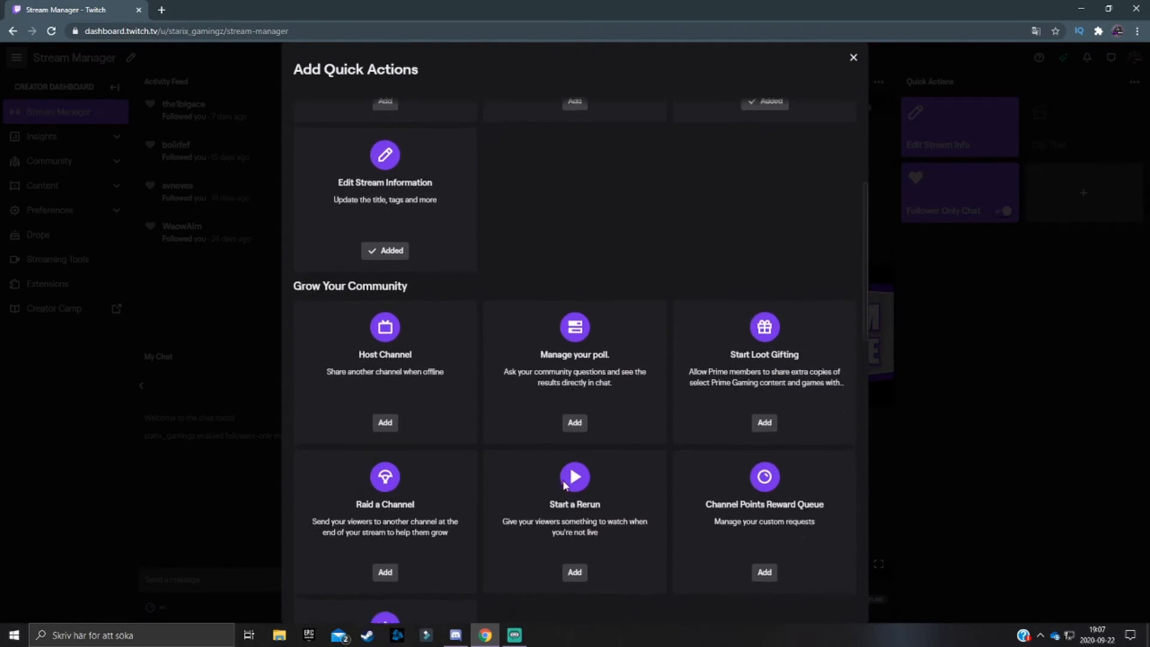
{"action": "scroll", "scroll_direction": "down", "scroll_amount": 3}
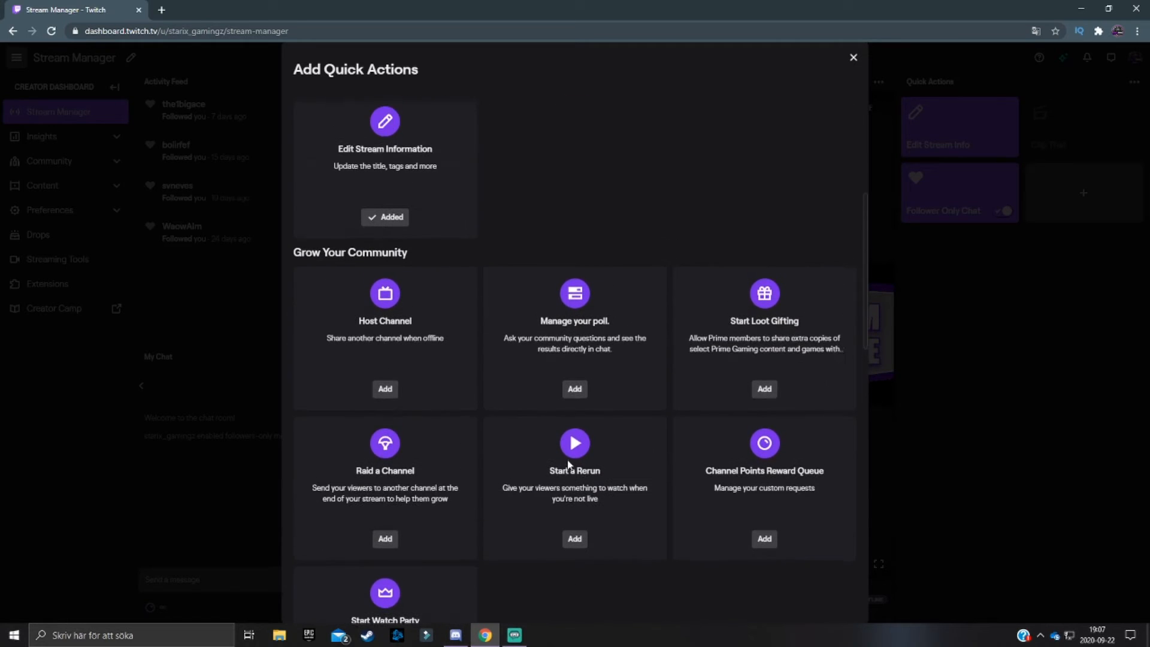
{"action": "mouse_move", "coordinate": [520, 465]}
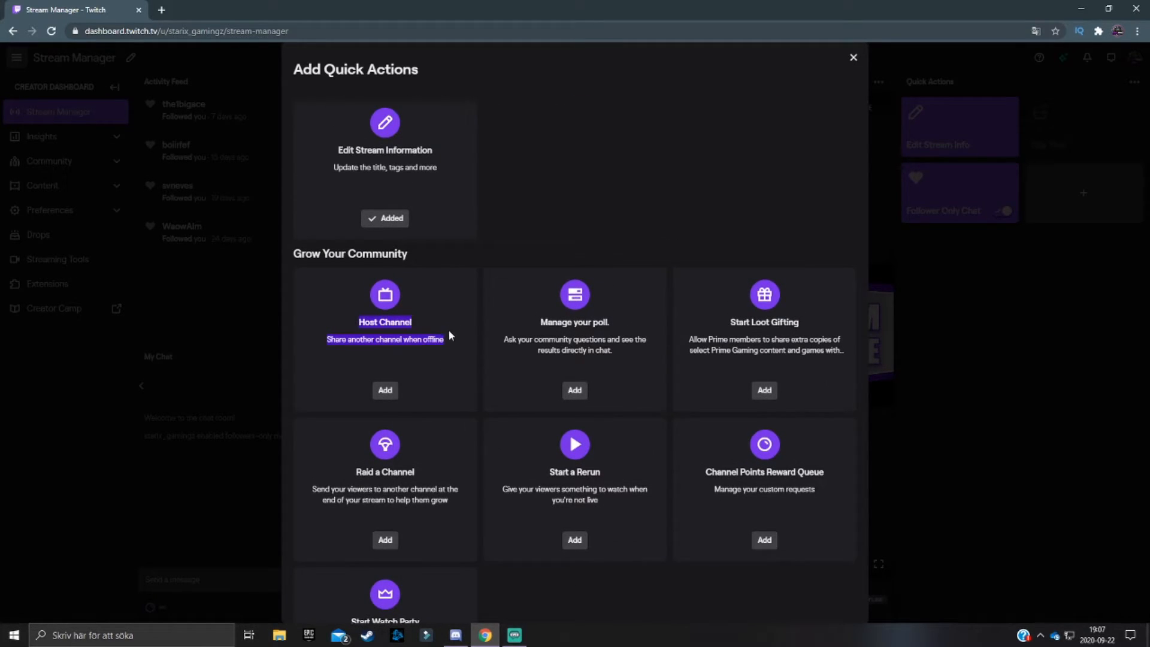
{"action": "left_click", "coordinate": [853, 56]}
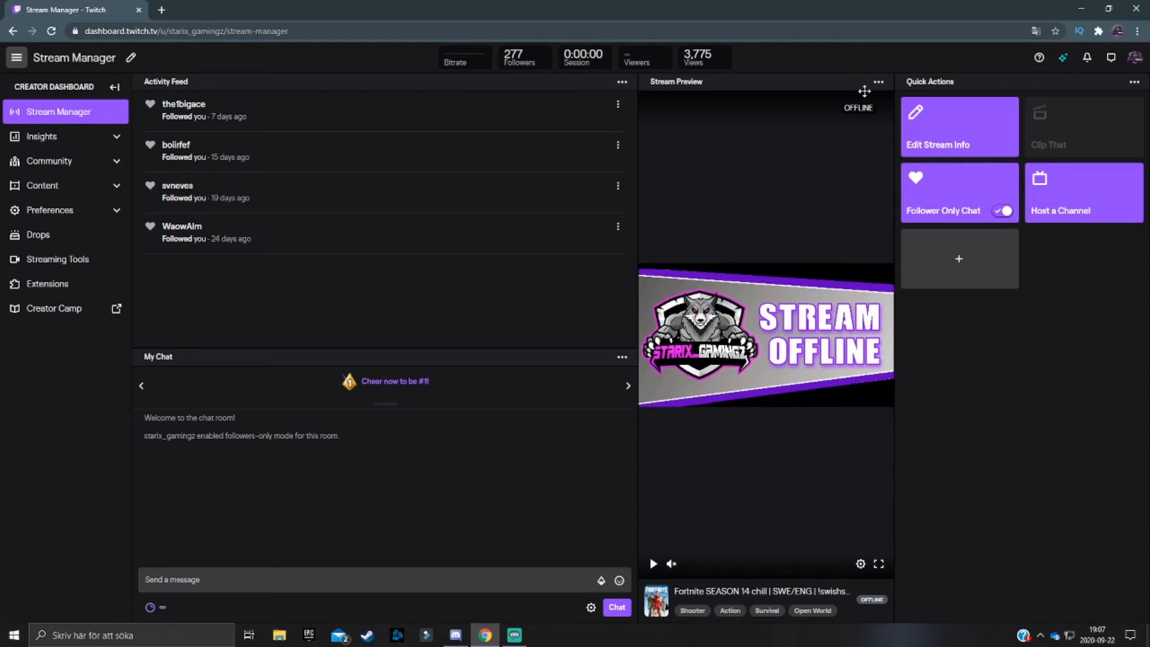
{"action": "left_click", "coordinate": [1082, 192]}
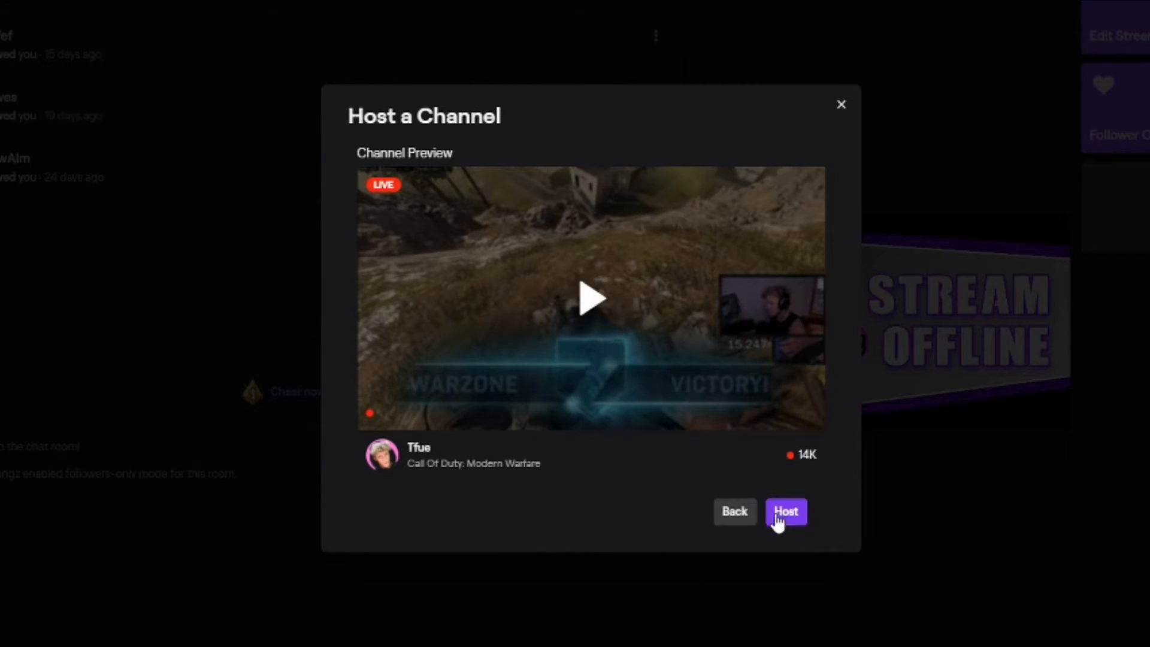
{"action": "mouse_move", "coordinate": [840, 102]}
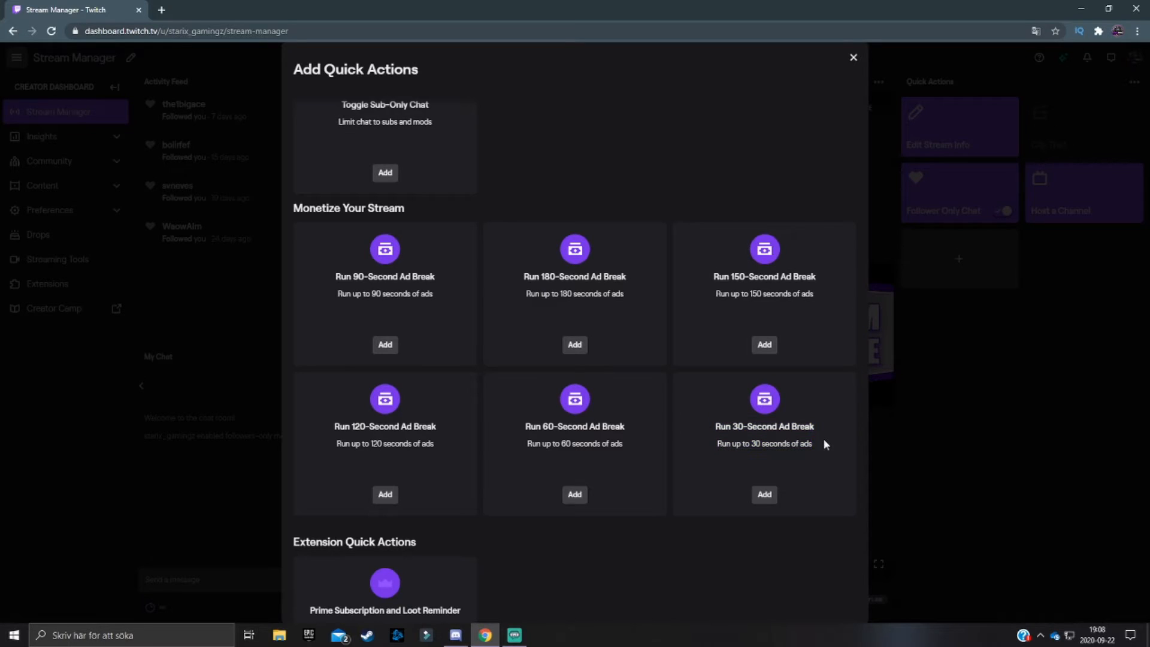
{"action": "mouse_move", "coordinate": [574, 495]}
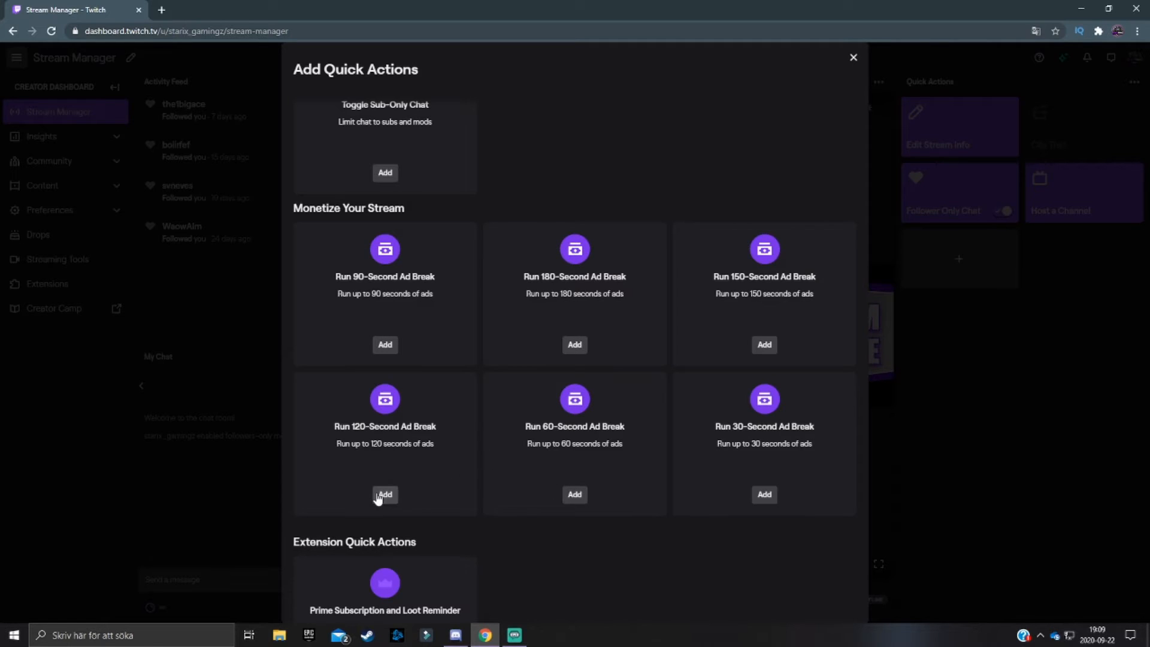
- Add the Run 120-Second Ad Break quick action from the store
{"action": "left_click", "coordinate": [384, 493]}
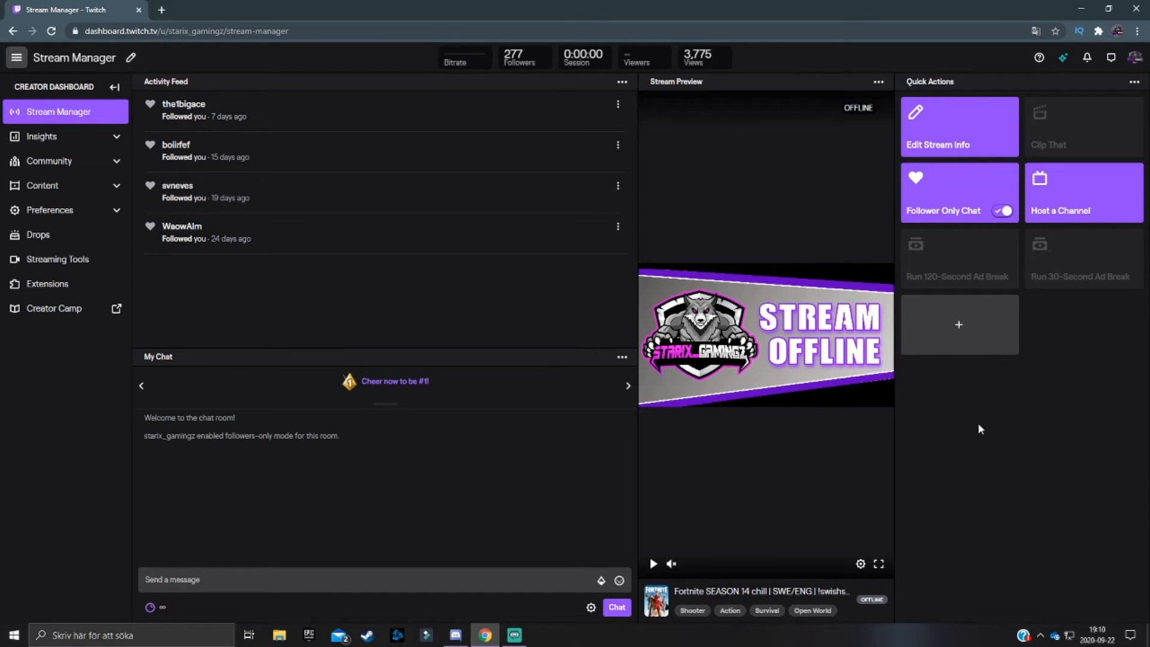
{"action": "mouse_move", "coordinate": [979, 336]}
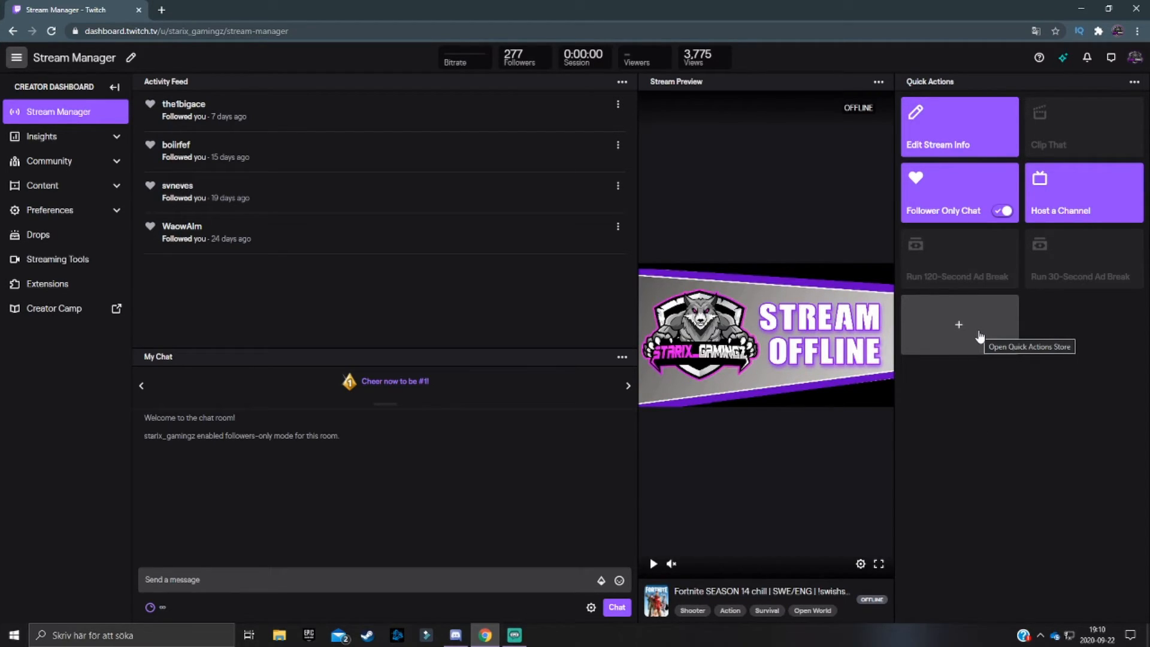
{"action": "left_click", "coordinate": [958, 324]}
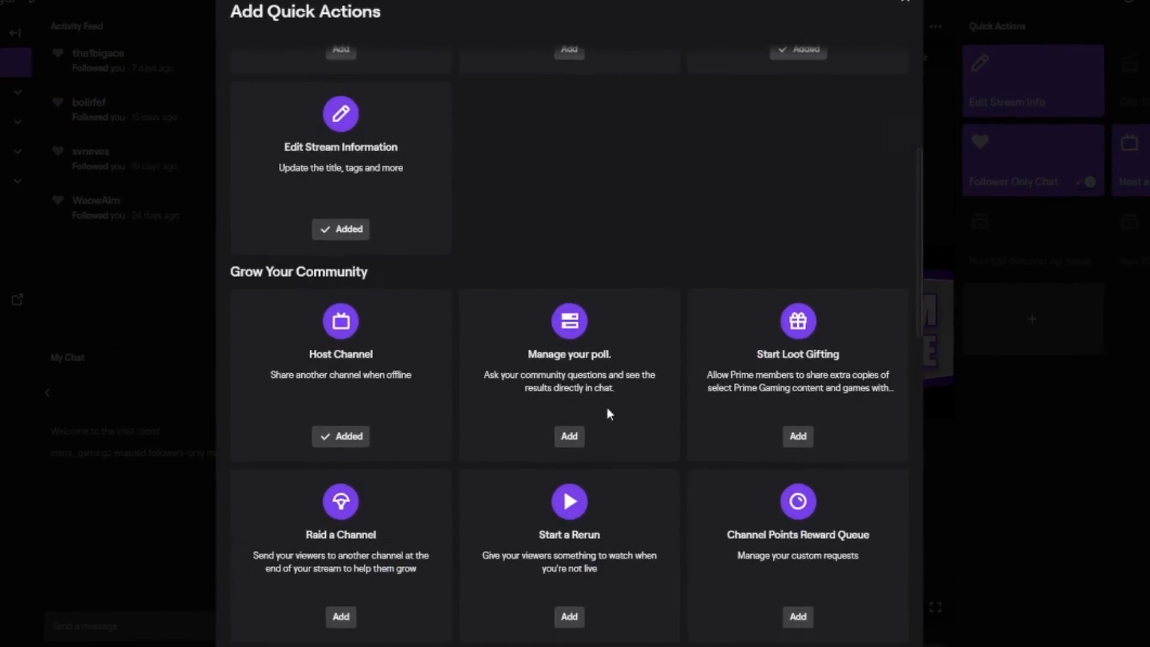
{"action": "scroll", "scroll_direction": "down", "scroll_amount": 3}
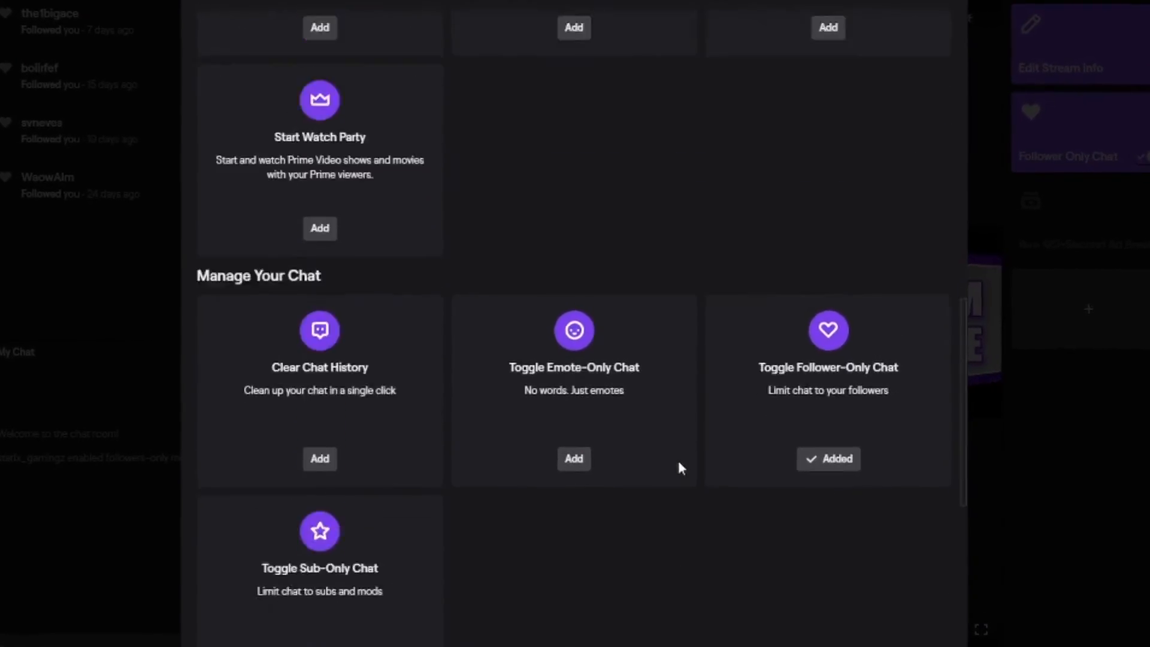
{"action": "scroll", "scroll_direction": "up", "scroll_amount": 3}
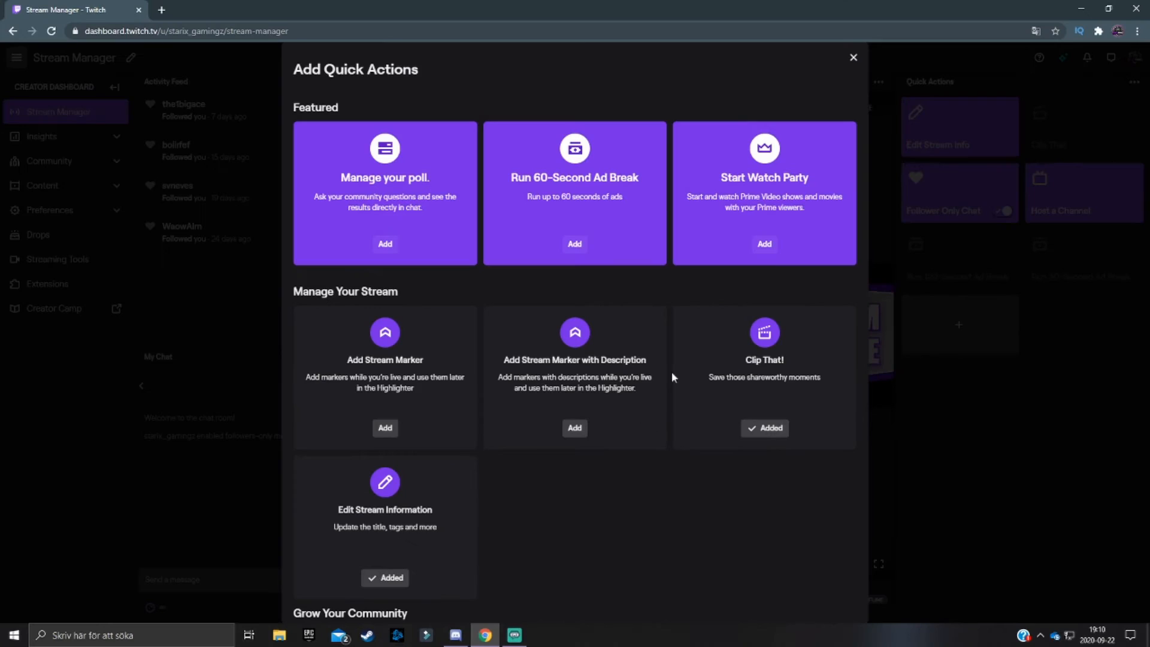
{"action": "left_click", "coordinate": [852, 56]}
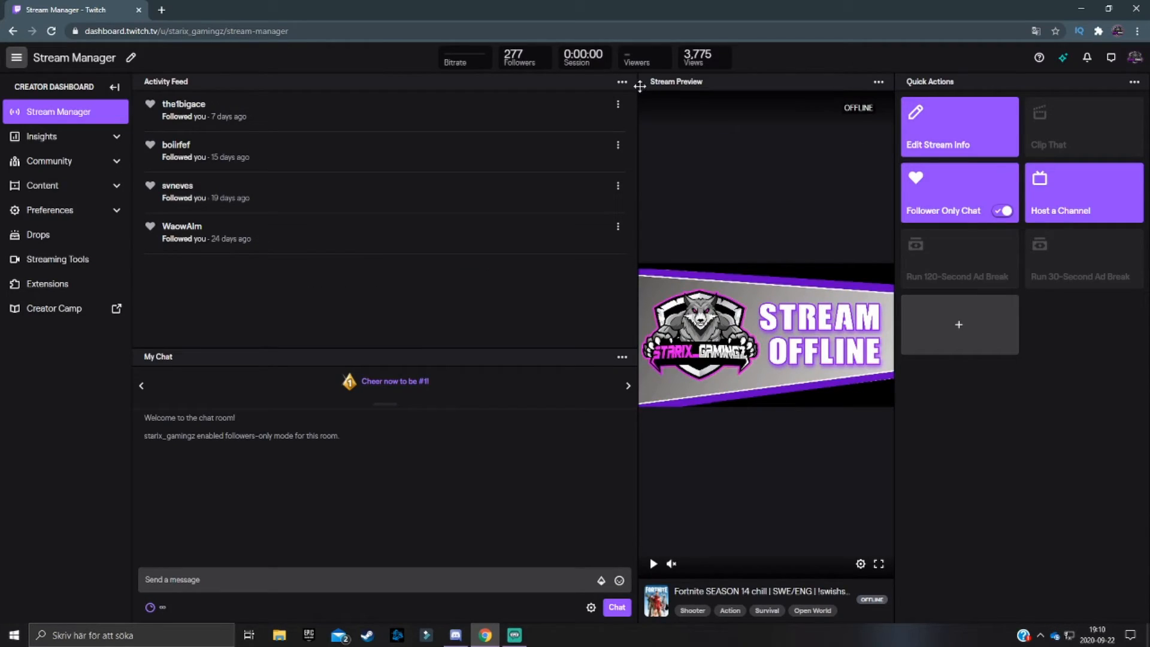
{"action": "mouse_move", "coordinate": [649, 89]}
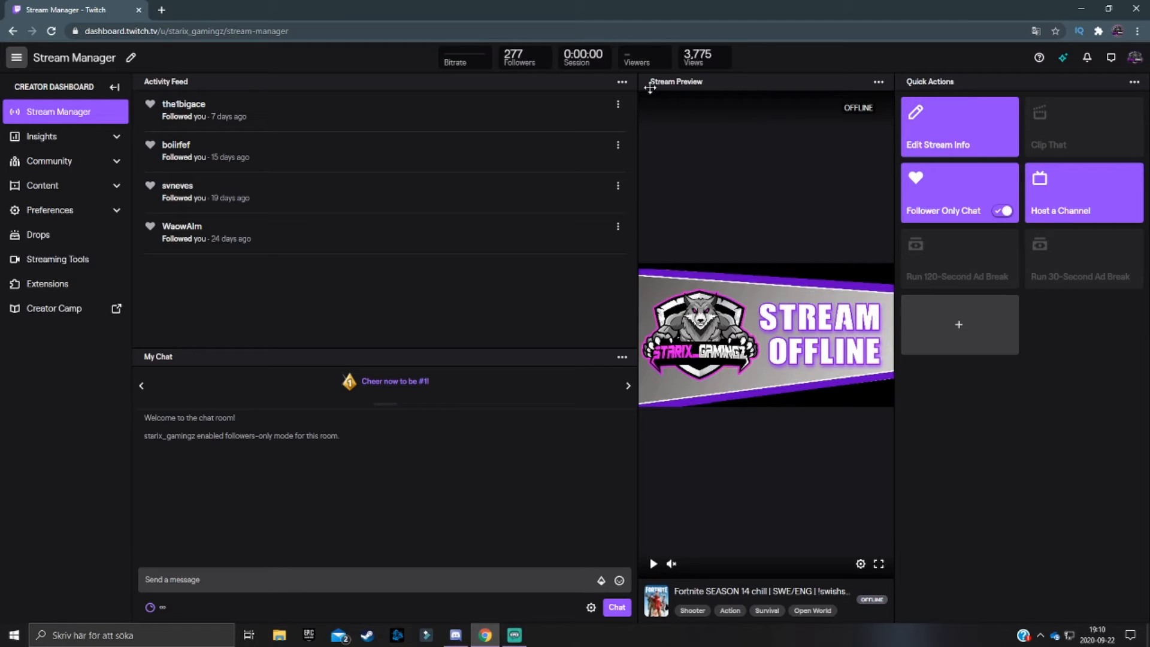
{"action": "mouse_move", "coordinate": [674, 152]}
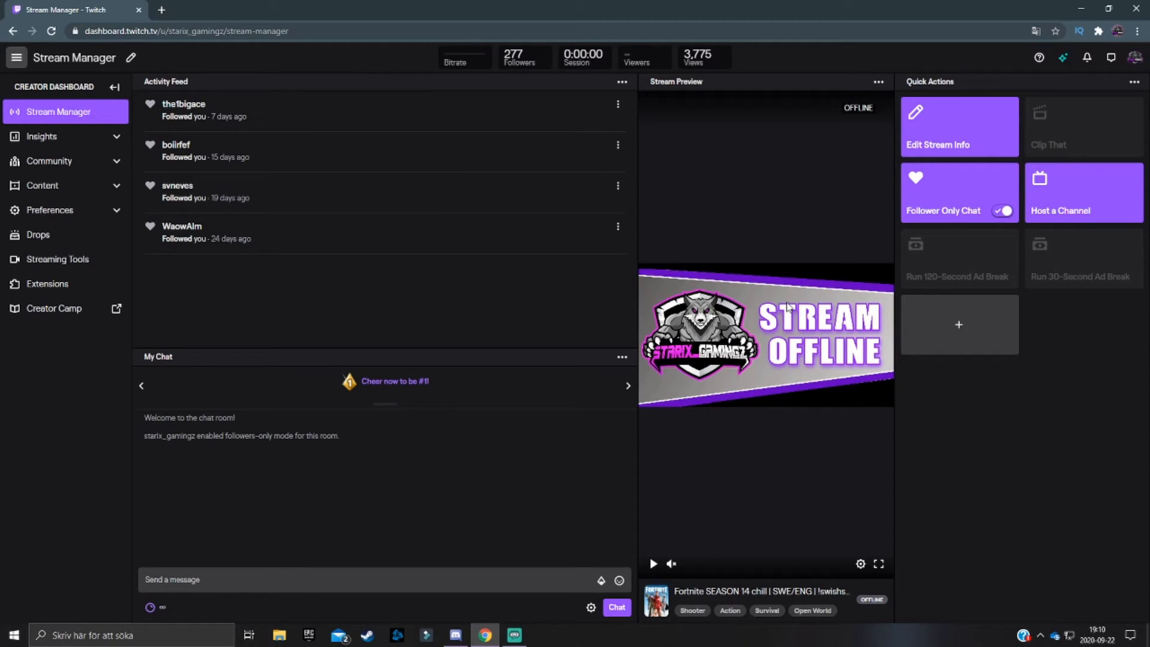
{"action": "mouse_move", "coordinate": [653, 563]}
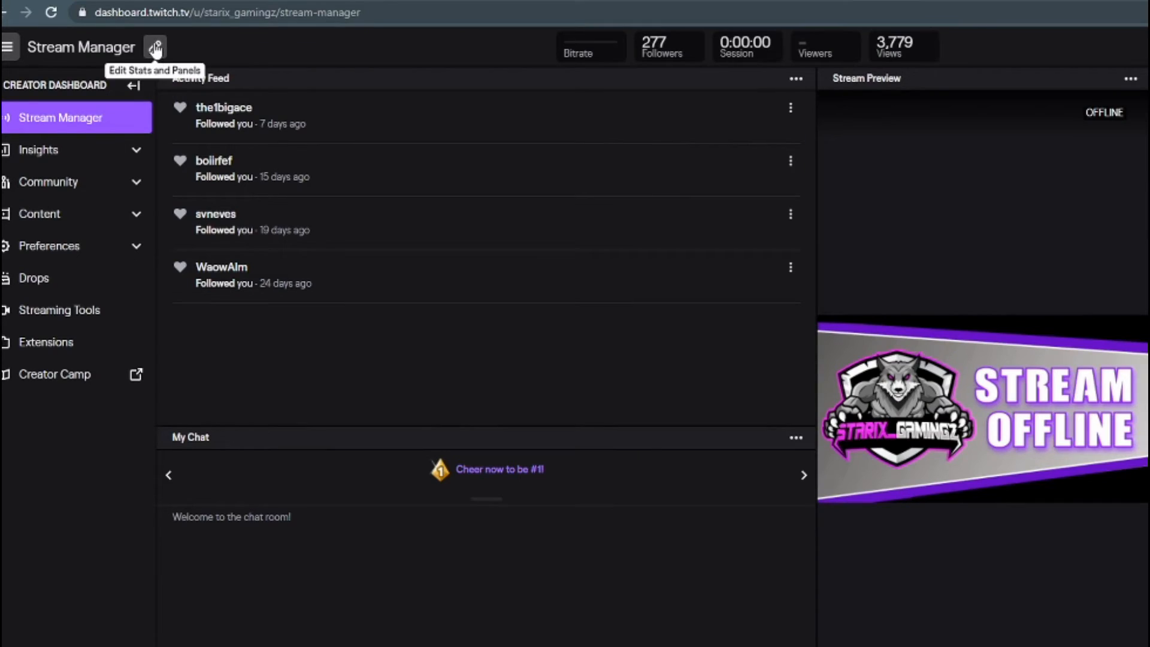
- Enter the Stats and Panels layout editor and place the Active Mods panel into the layout
{"action": "left_click", "coordinate": [156, 45]}
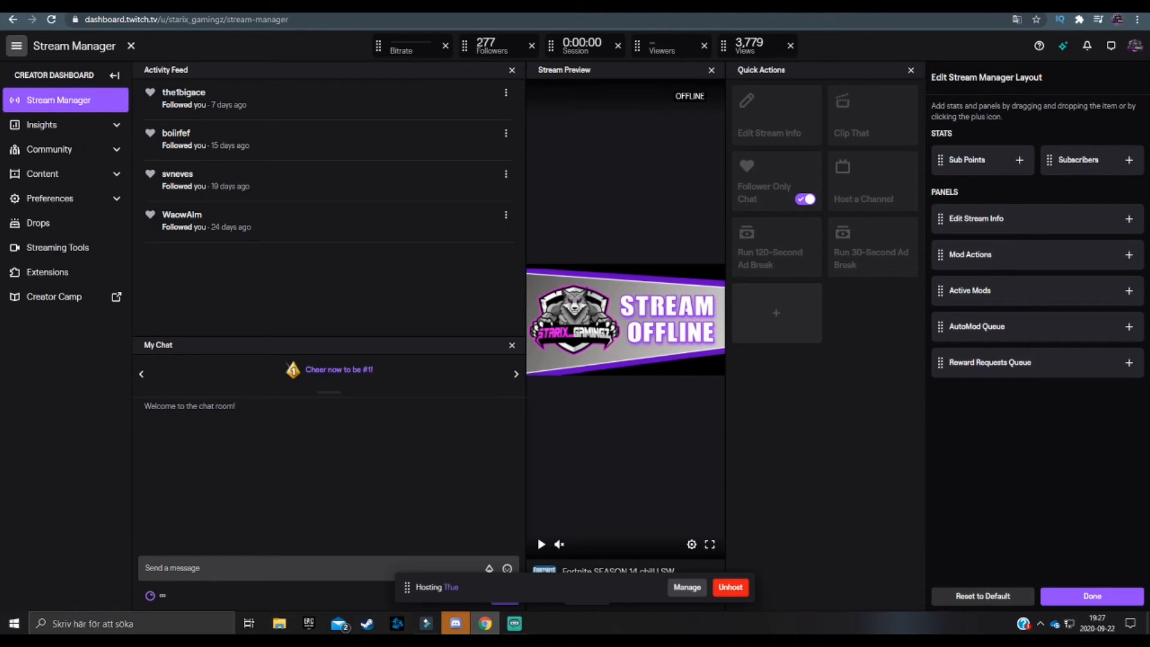
{"action": "double_click", "coordinate": [946, 77]}
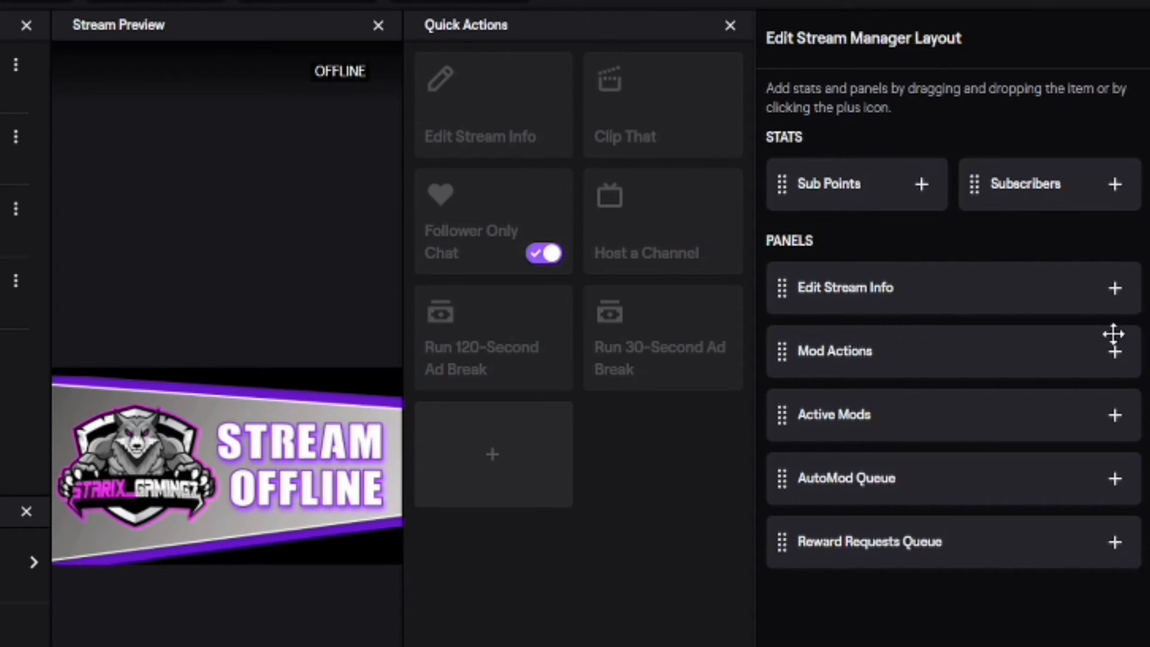
{"action": "mouse_move", "coordinate": [1107, 373]}
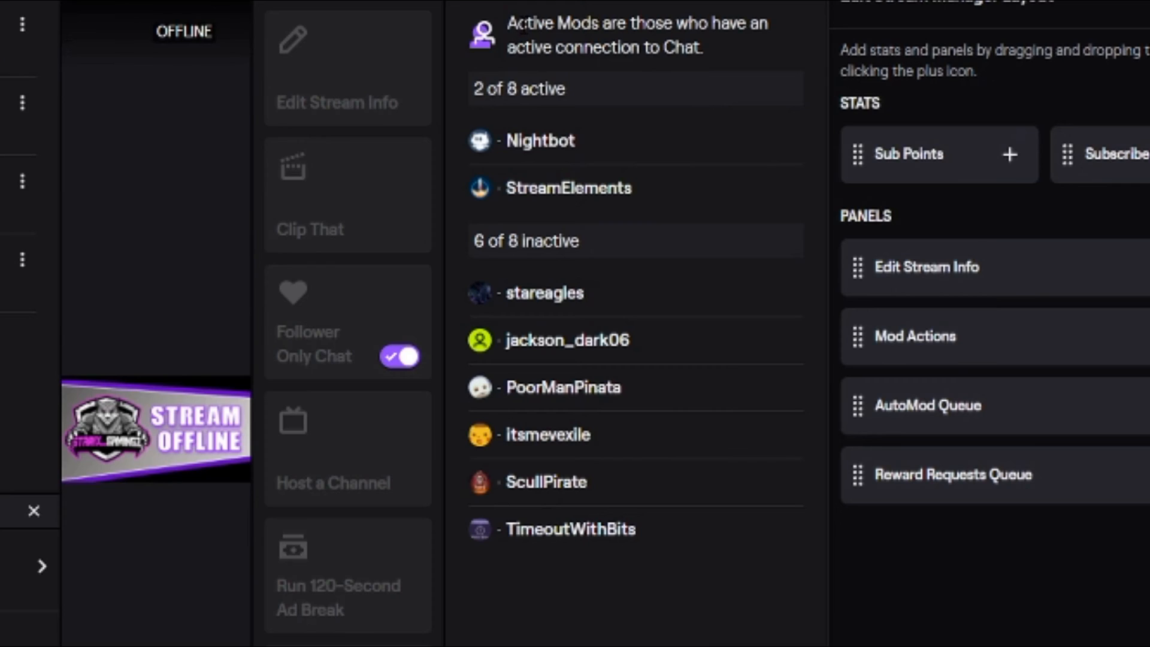
{"action": "mouse_move", "coordinate": [611, 117]}
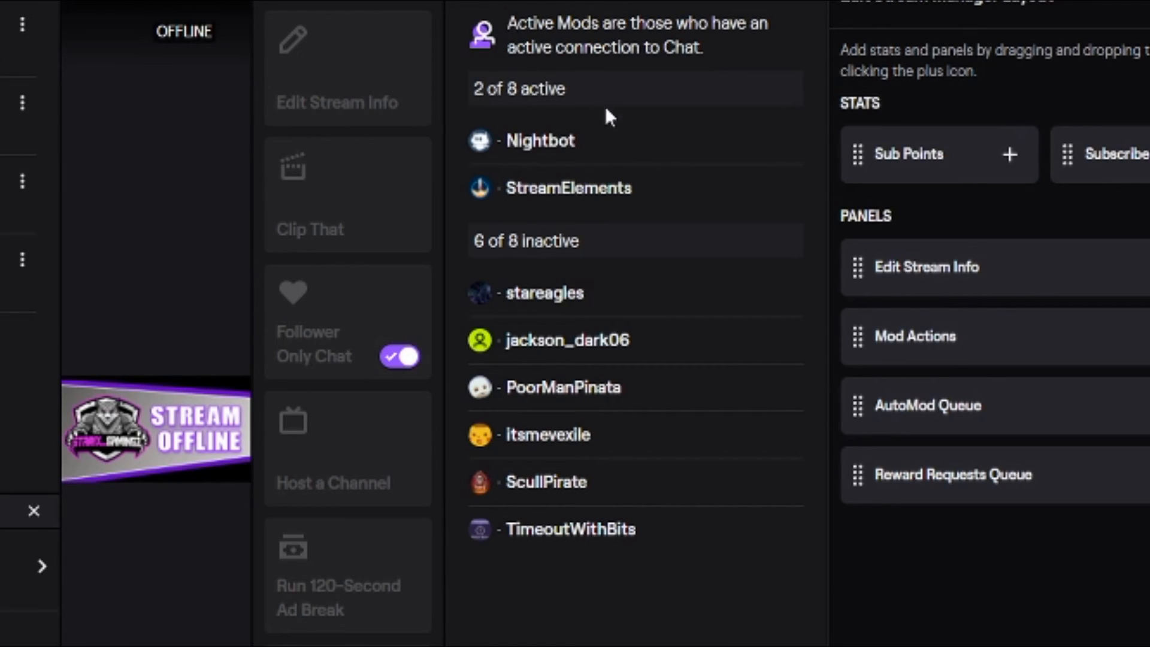
{"action": "mouse_move", "coordinate": [522, 47]}
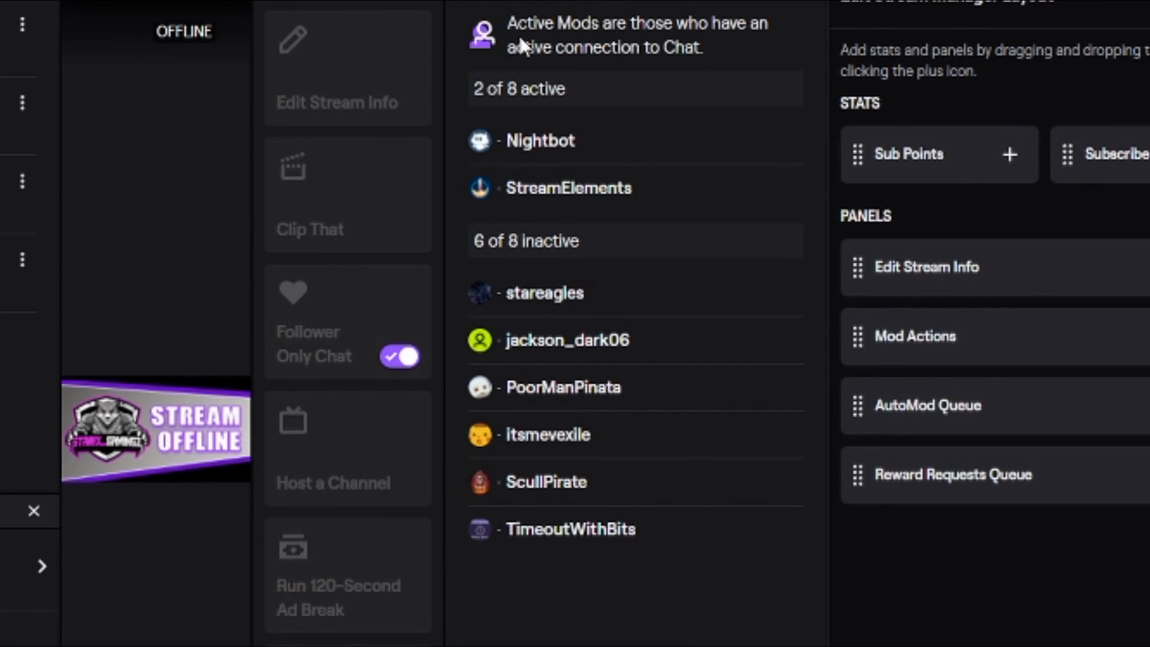
{"action": "mouse_move", "coordinate": [533, 166]}
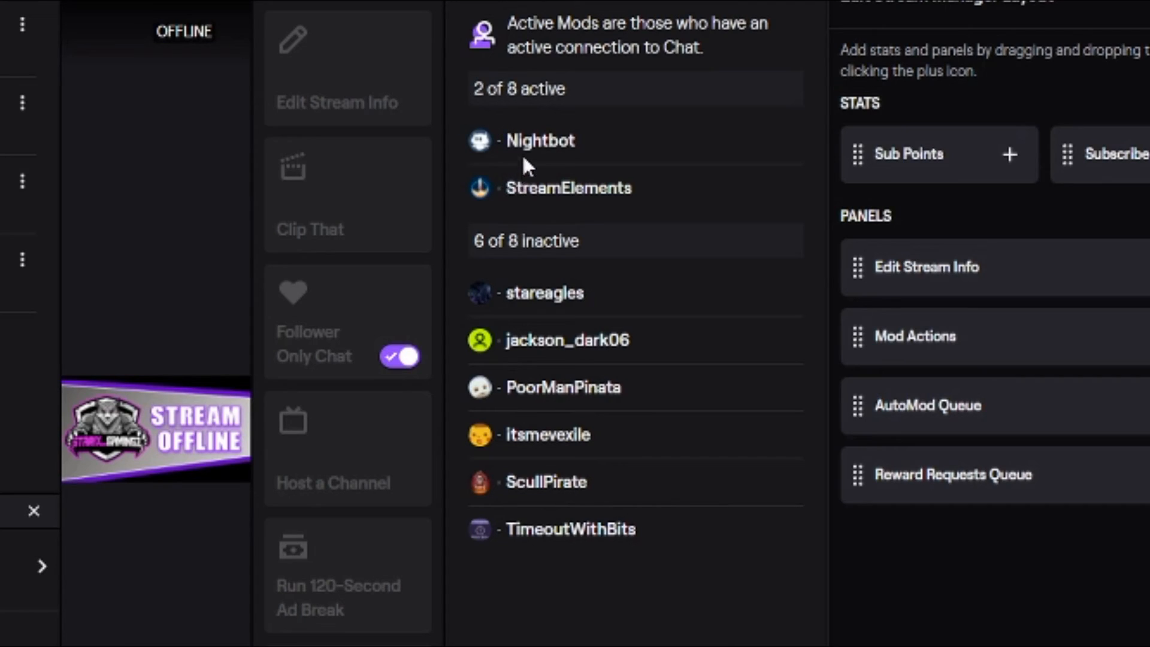
{"action": "mouse_move", "coordinate": [989, 306]}
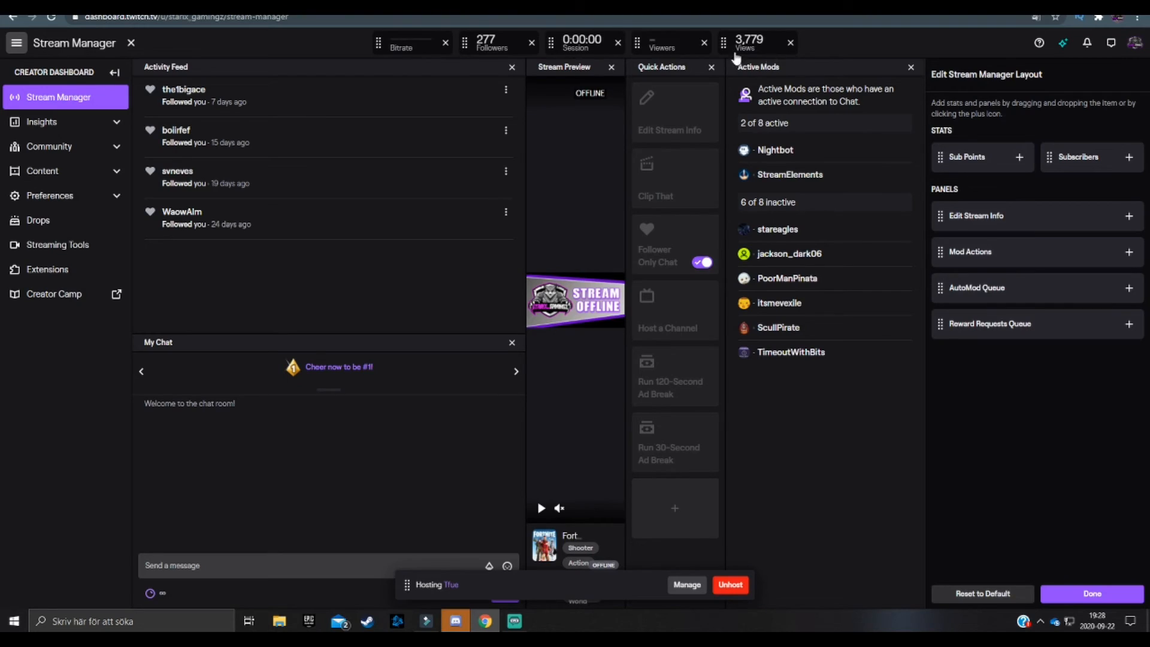
{"action": "mouse_move", "coordinate": [445, 43]}
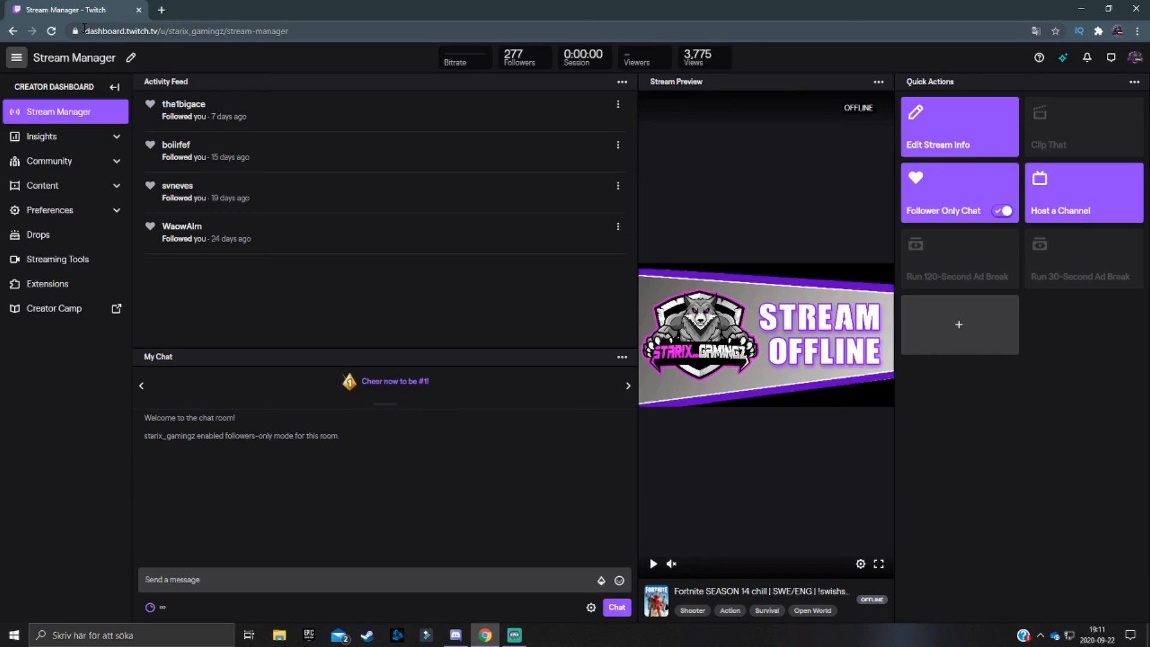
{"action": "mouse_move", "coordinate": [892, 424]}
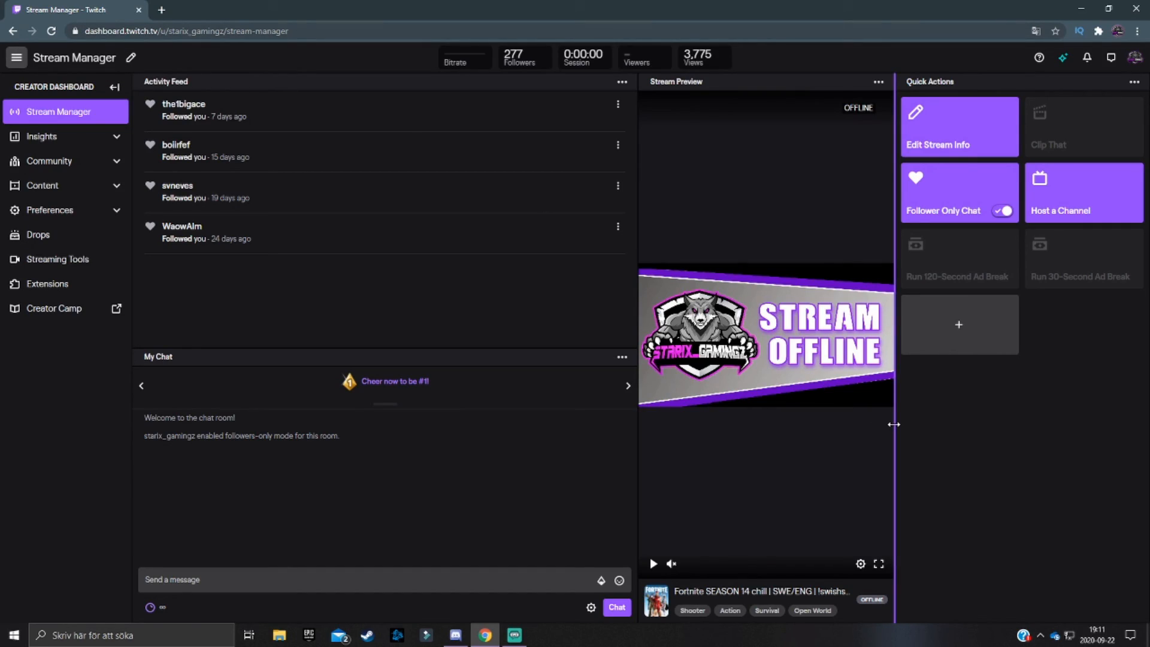